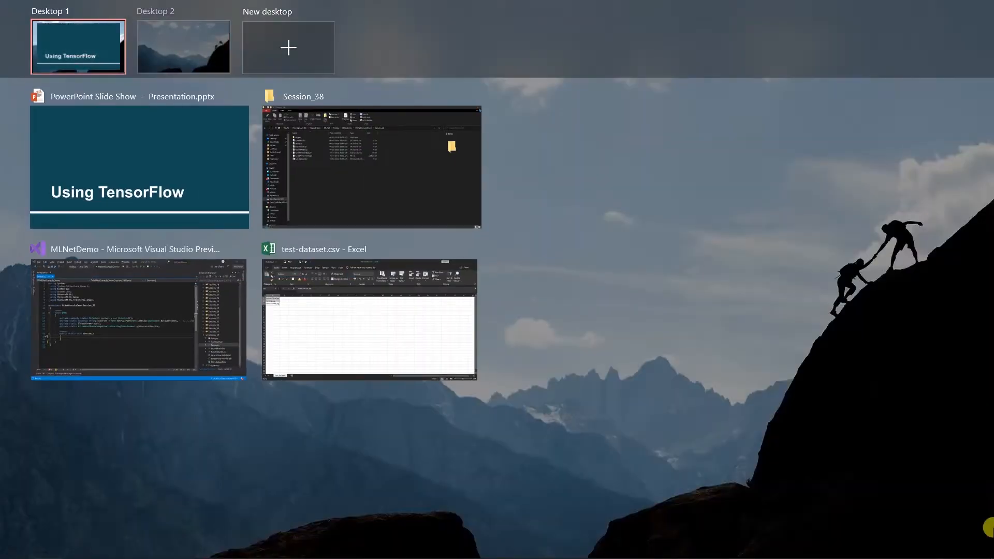
- Review the Session_38 TensorFlow model, labels and Images folder and the test-dataset spreadsheet
left_click(371, 166)
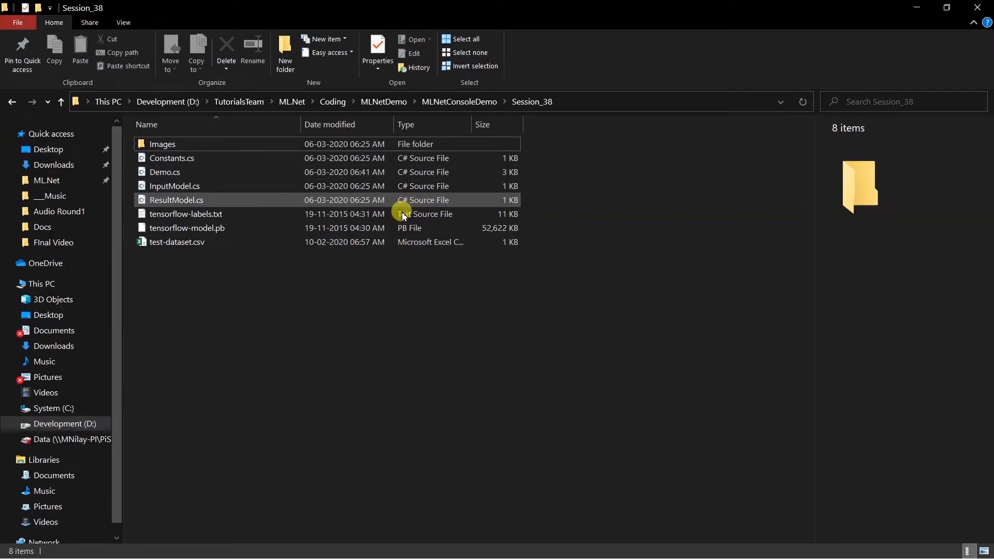
left_click(186, 214)
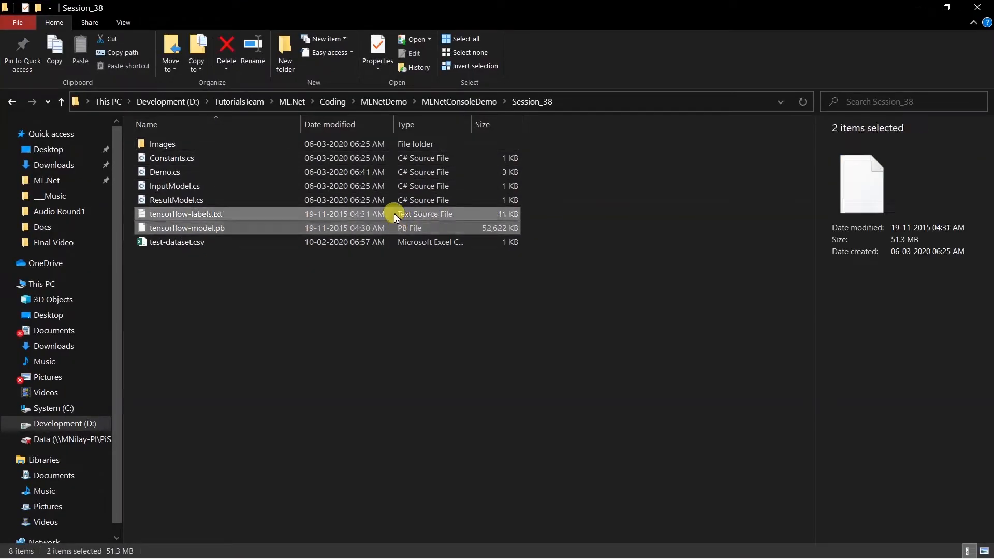
mouse_move(539, 219)
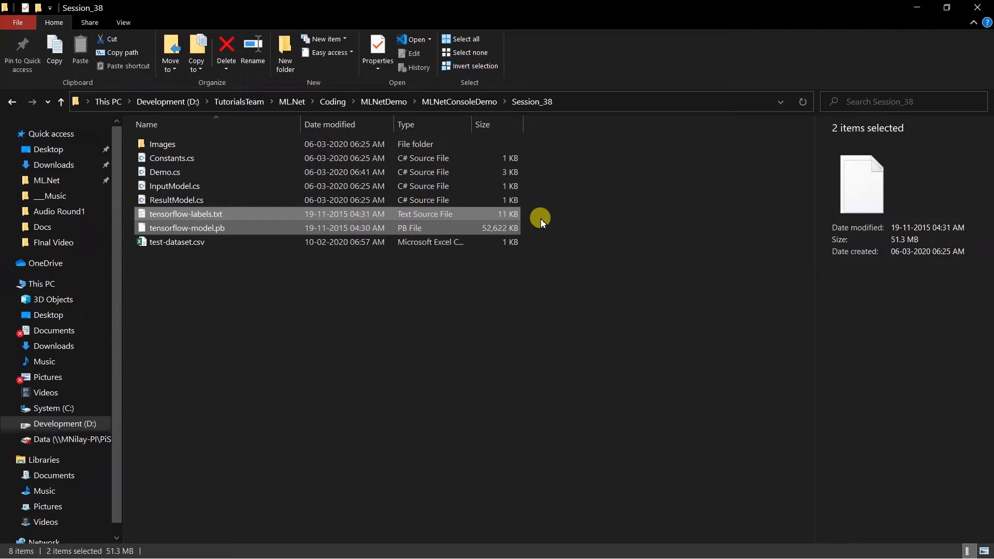
mouse_move(430, 144)
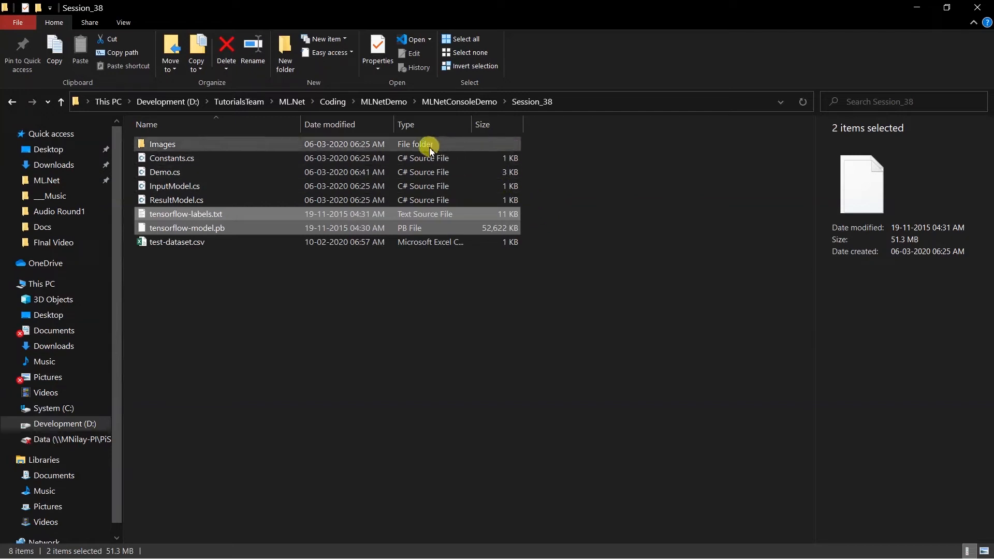
double_click(162, 144)
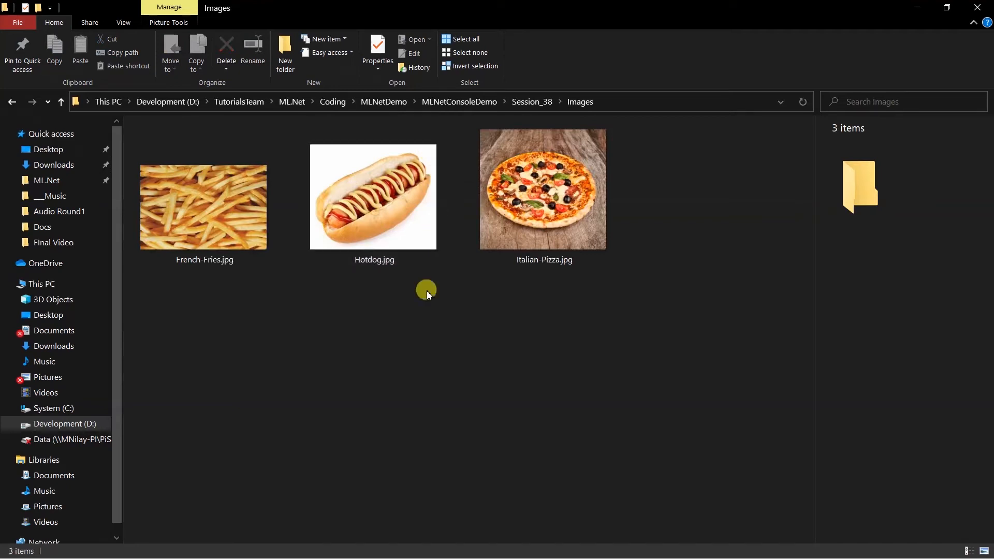
mouse_move(218, 298)
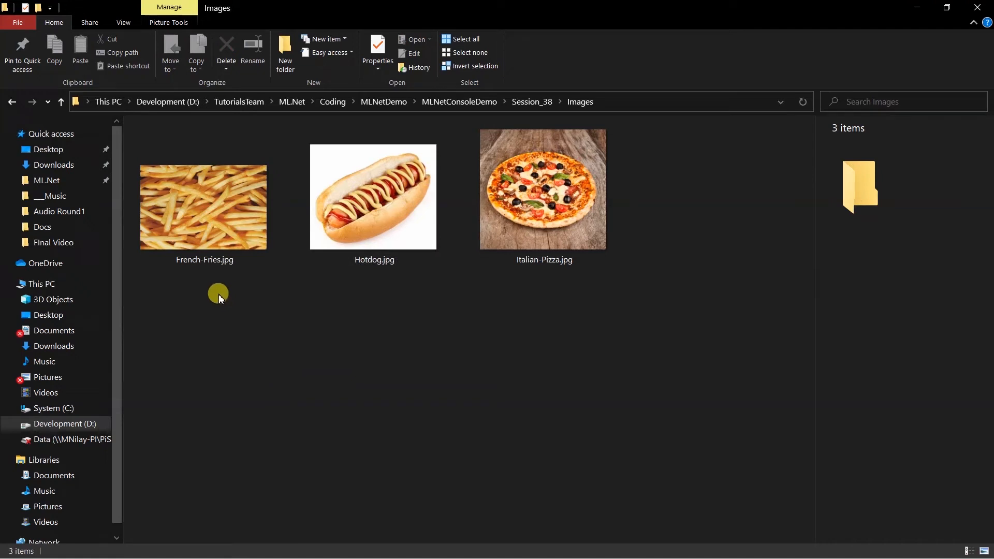
mouse_move(520, 302)
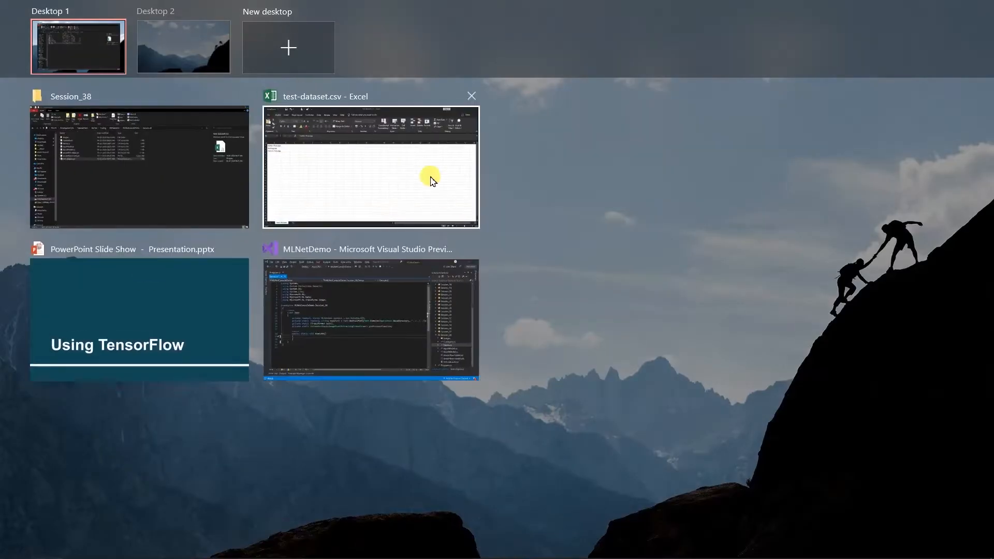
left_click(371, 167)
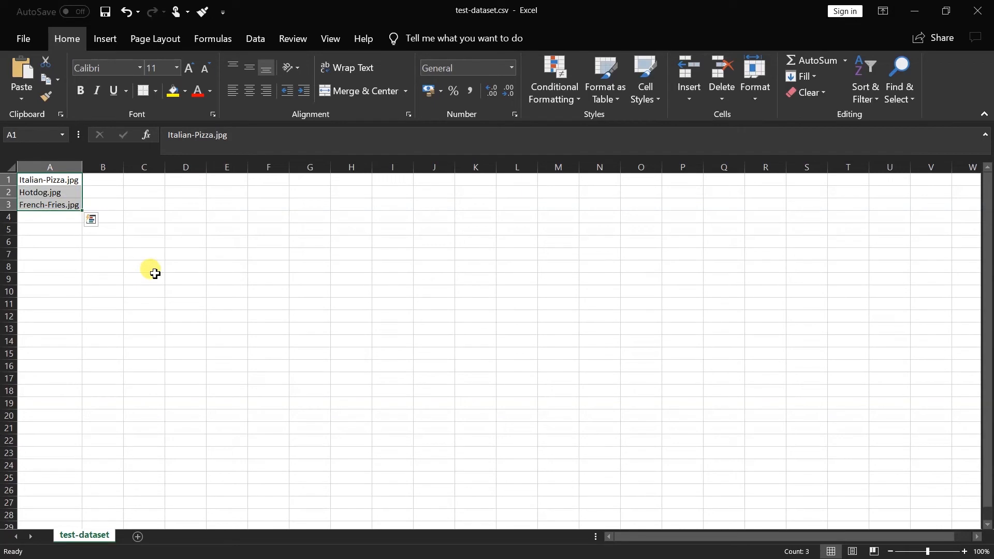
key("Win+Tab")
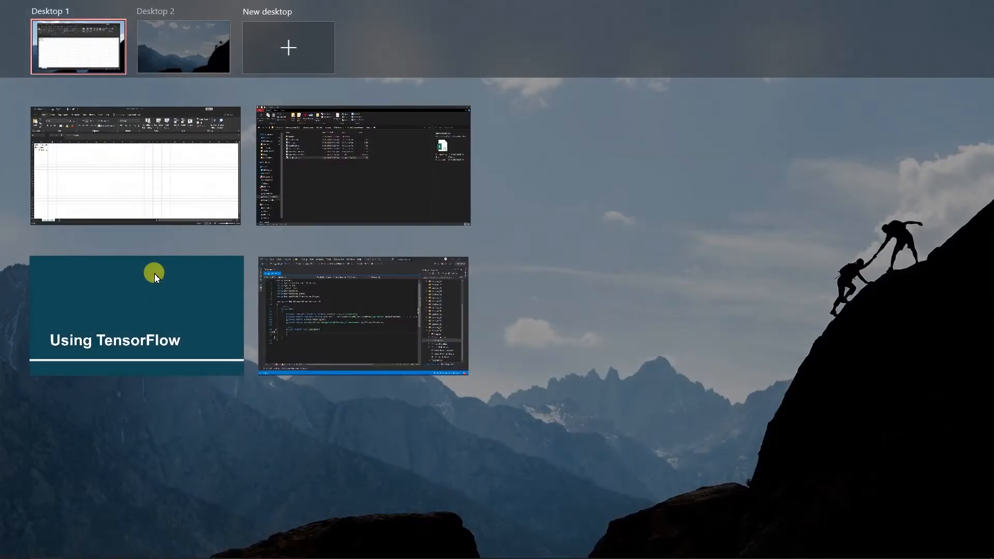
left_click(362, 315)
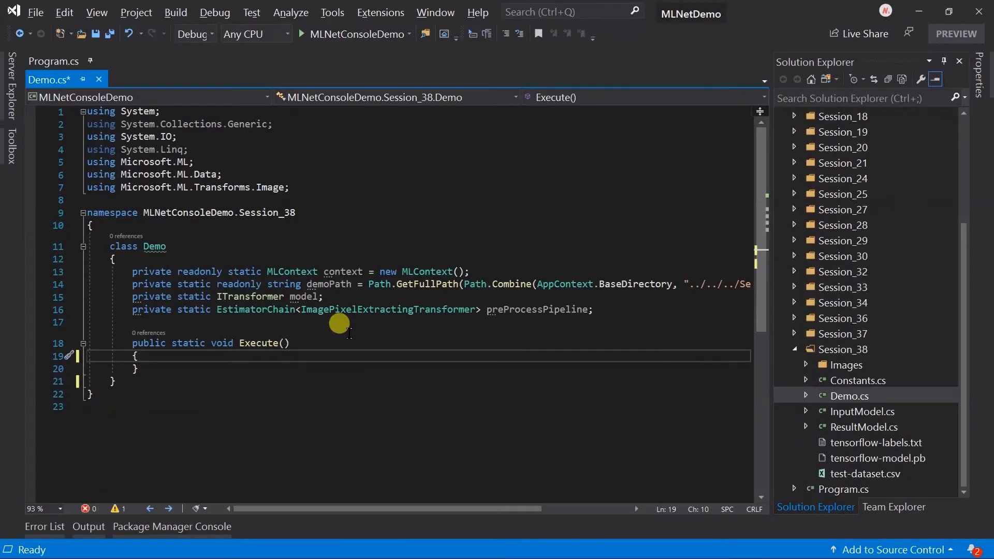
mouse_move(857, 380)
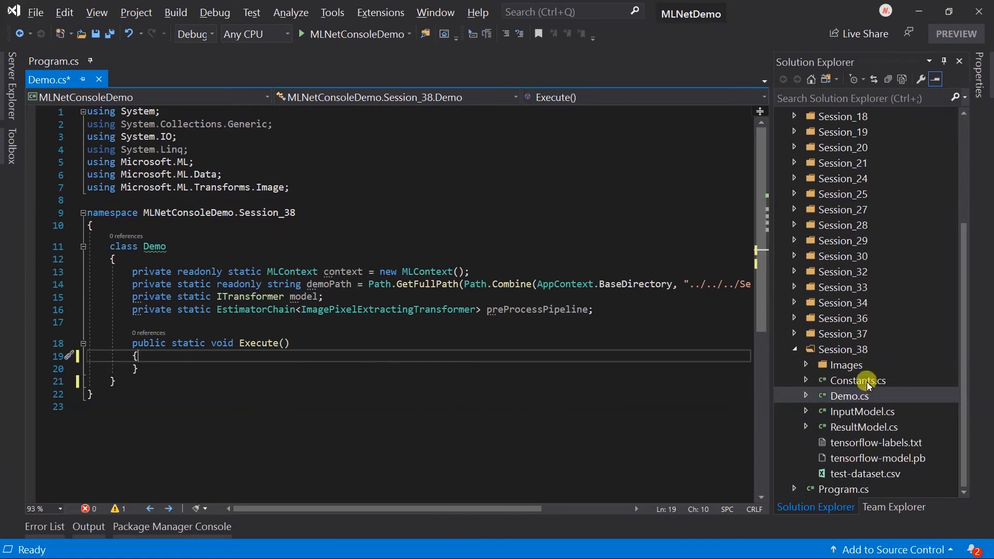
- Inspect Constants.cs and ResultModel.cs, including ImageName and the TFOutputColumnName constant
double_click(857, 380)
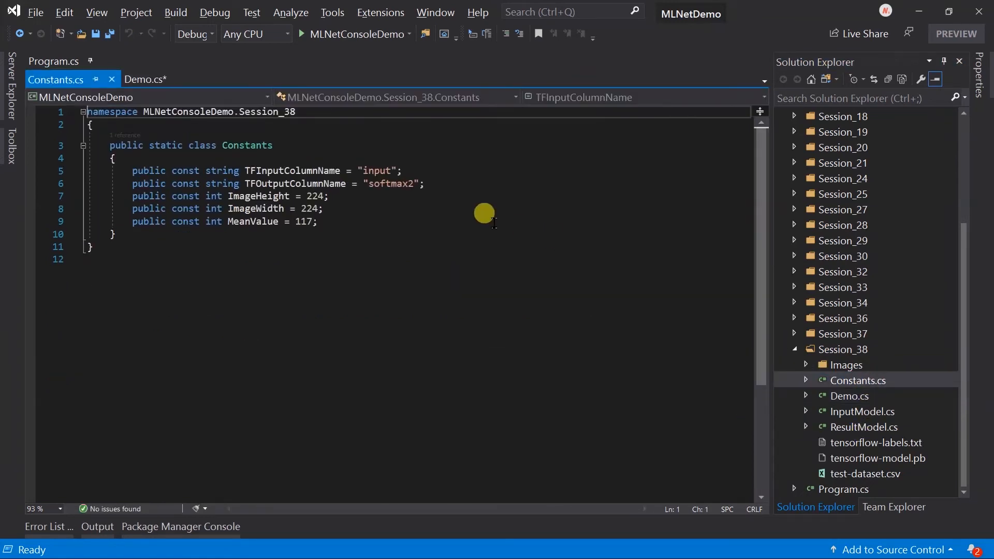
mouse_move(463, 158)
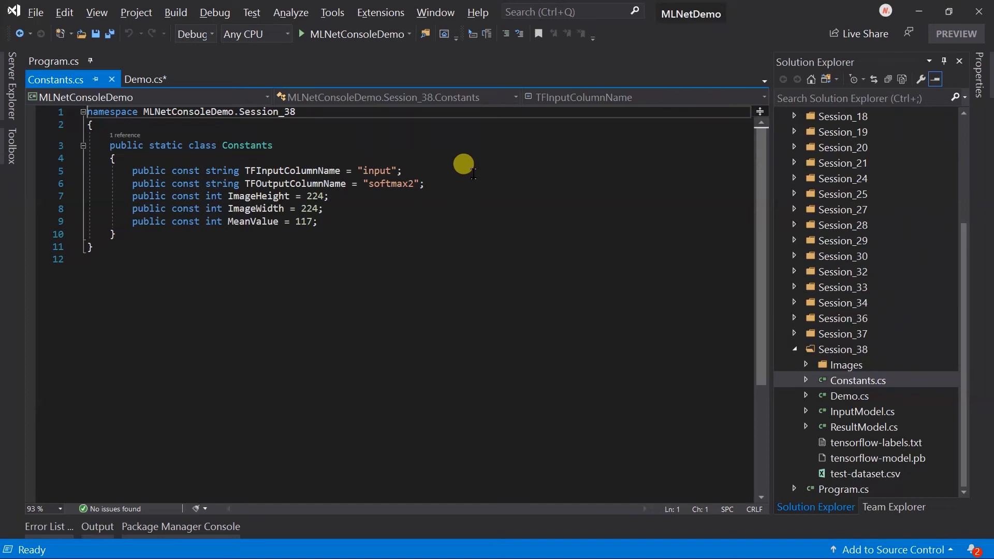
mouse_move(461, 203)
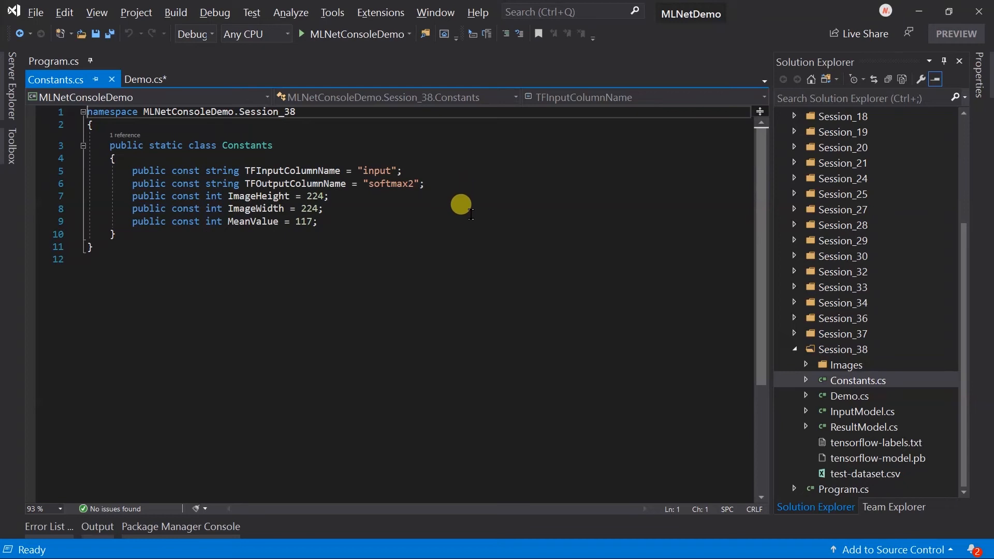
mouse_move(460, 246)
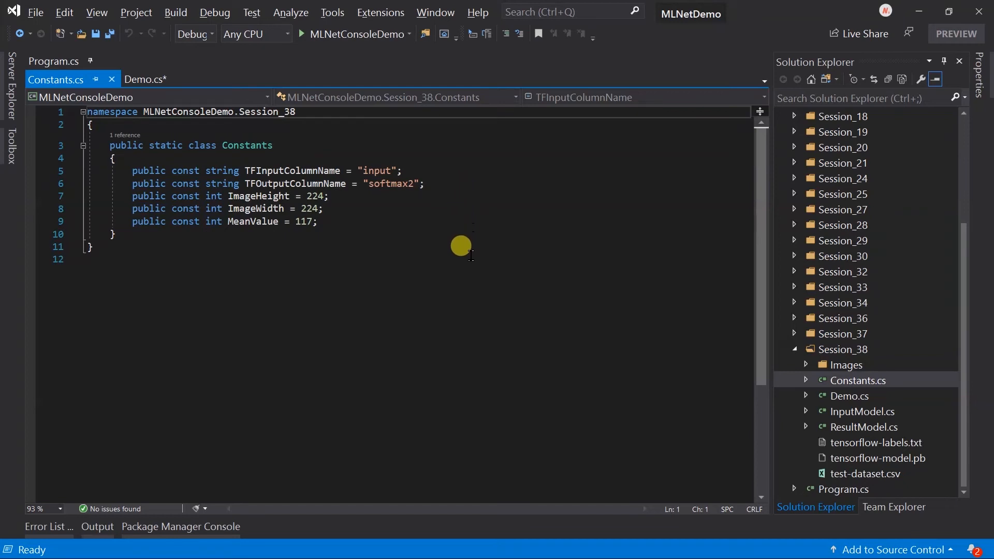
mouse_move(901, 412)
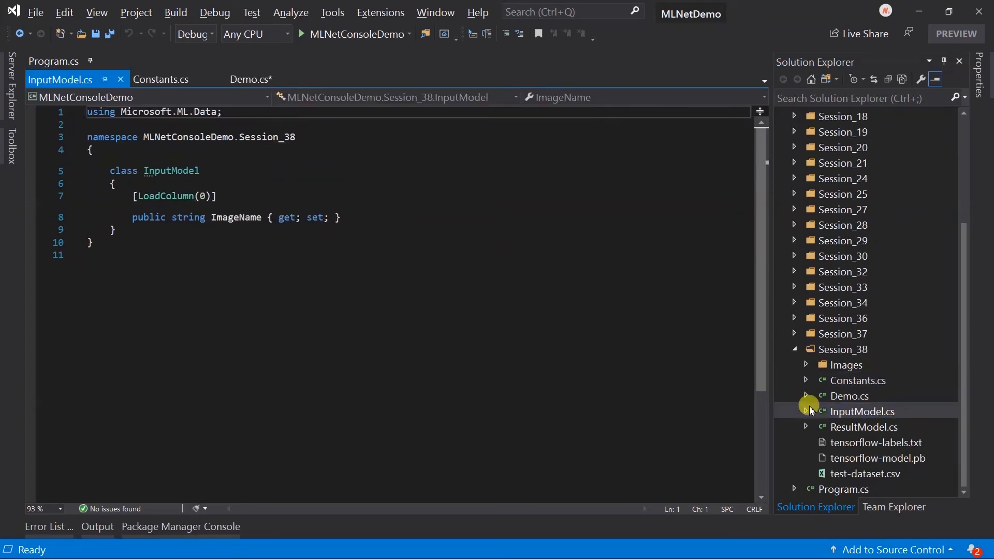
left_click(341, 218)
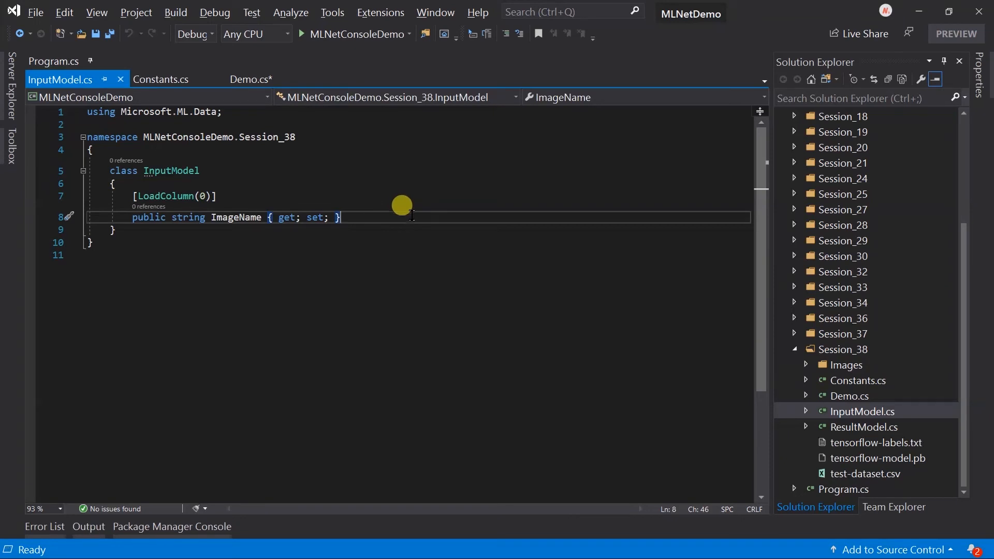
left_click(863, 427)
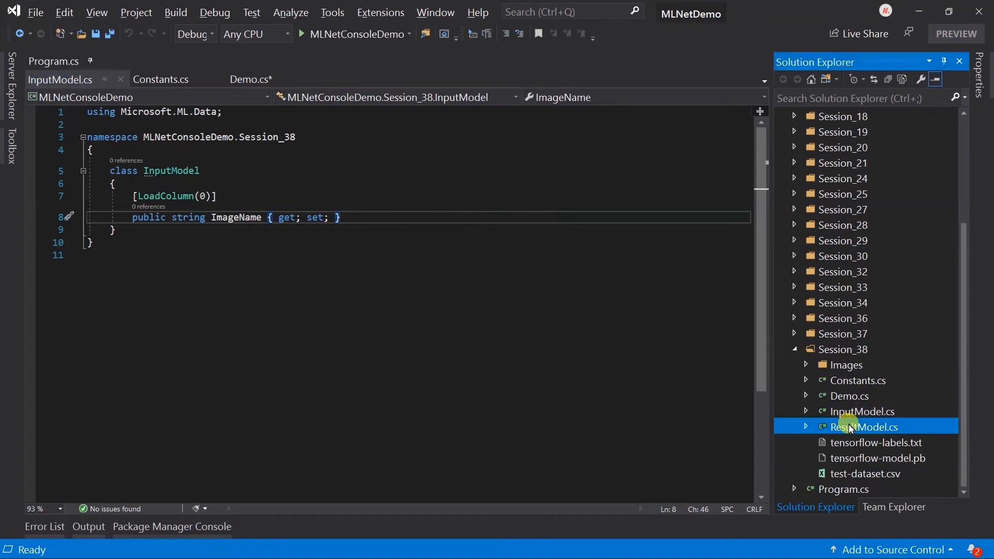
double_click(864, 426)
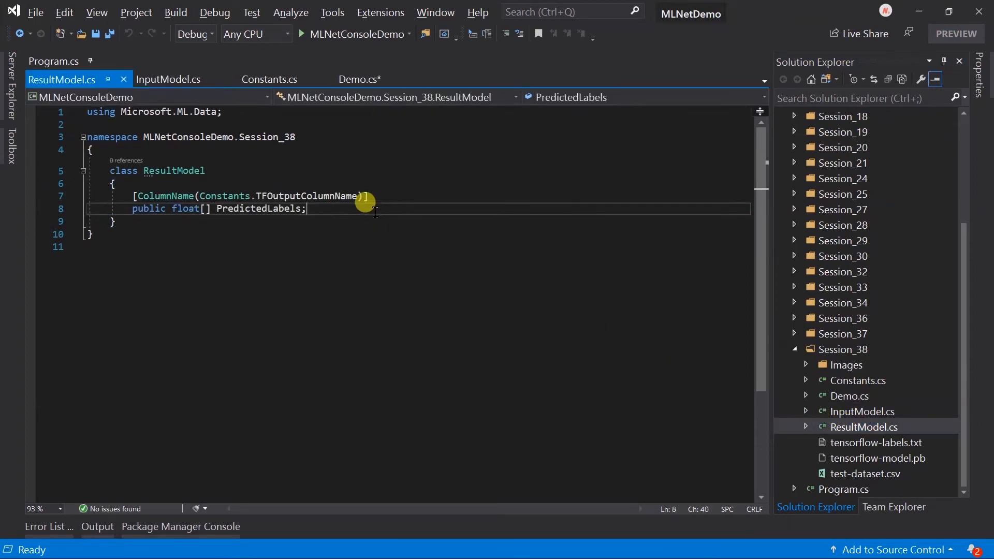
left_click(304, 196)
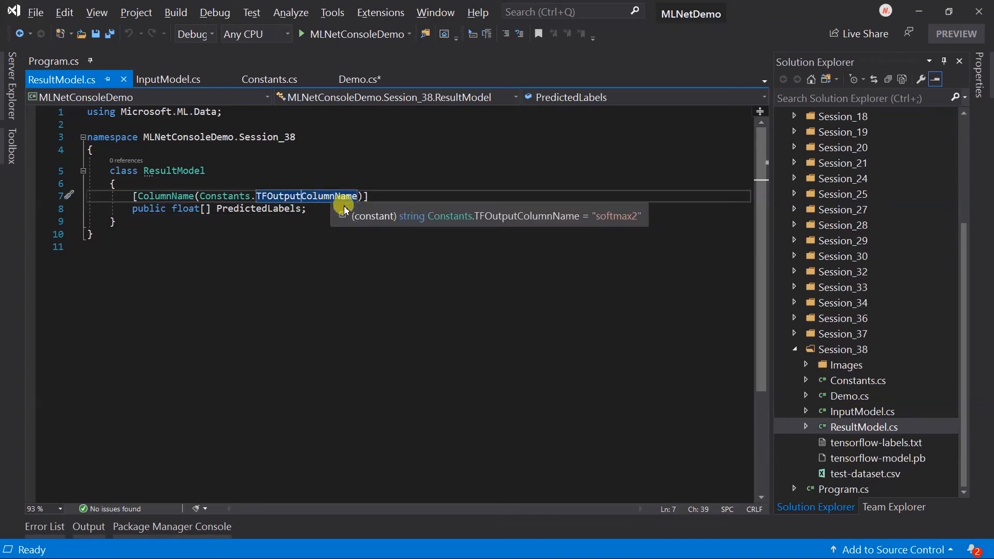
mouse_move(759, 352)
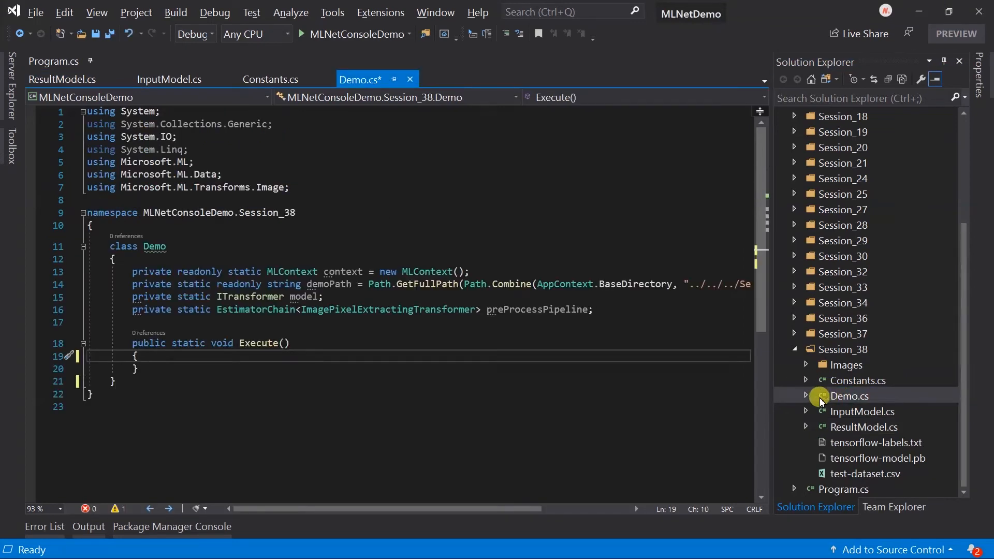
mouse_move(534, 335)
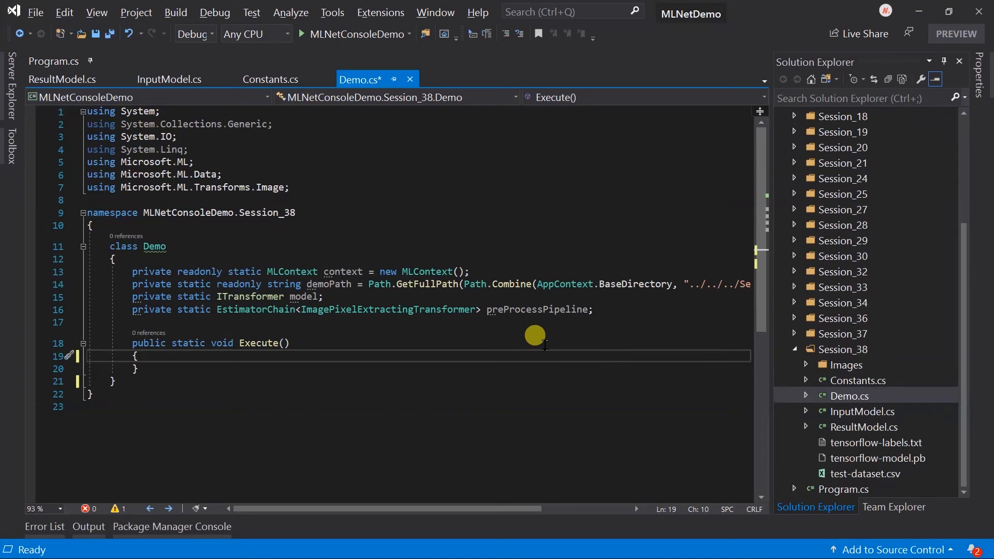
mouse_move(595, 305)
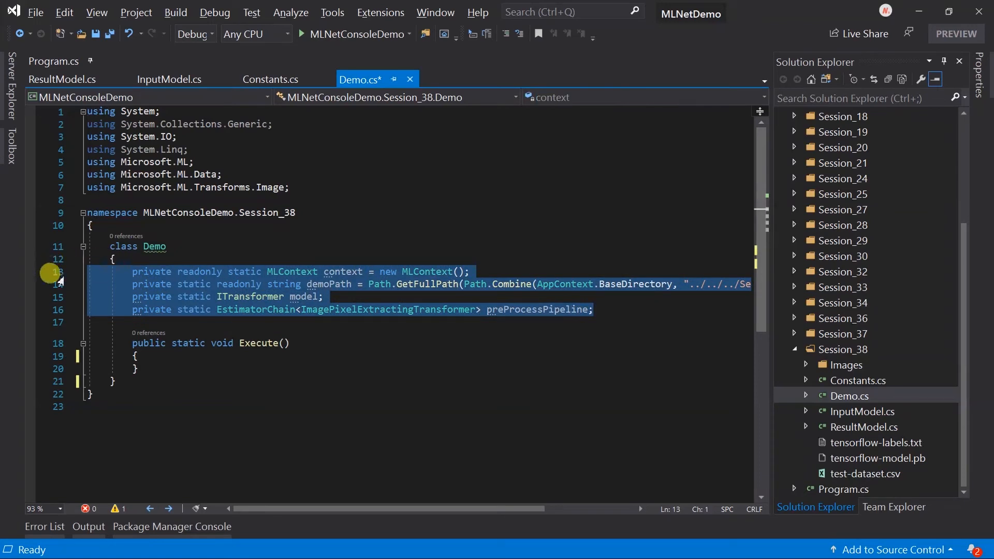
mouse_move(158, 353)
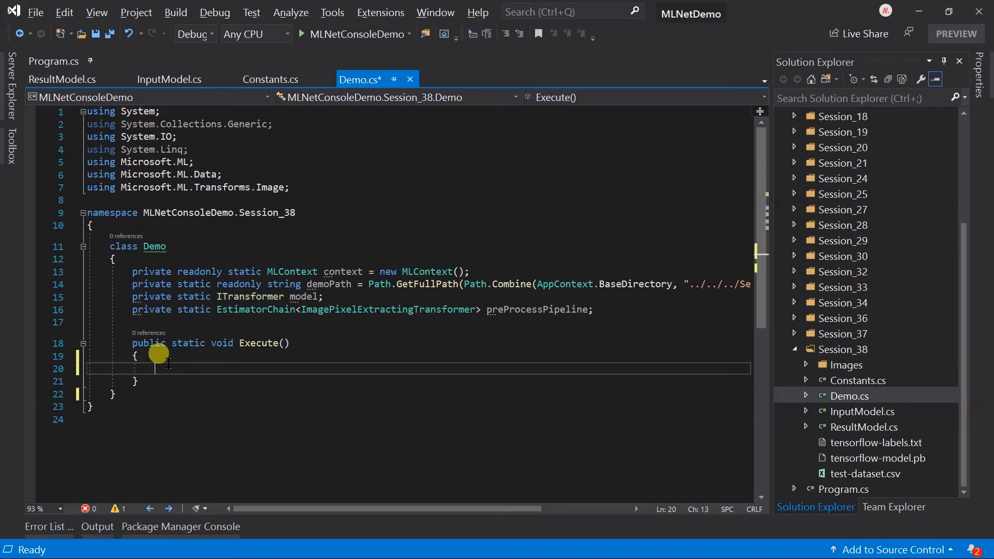
- Add a call to the not-yet-defined PreProcessData() inside Execute in Demo.cs
type("PreProcessData(")
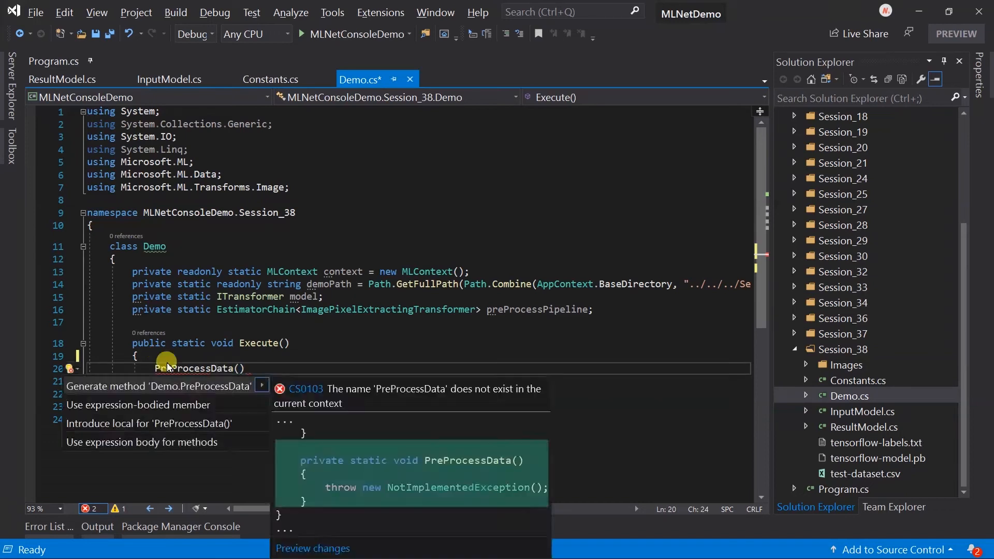
- Replace the throw line with imagesFolder and a LoadImages pipeline outputting "image" from InputModel.ImageName
left_click(161, 386)
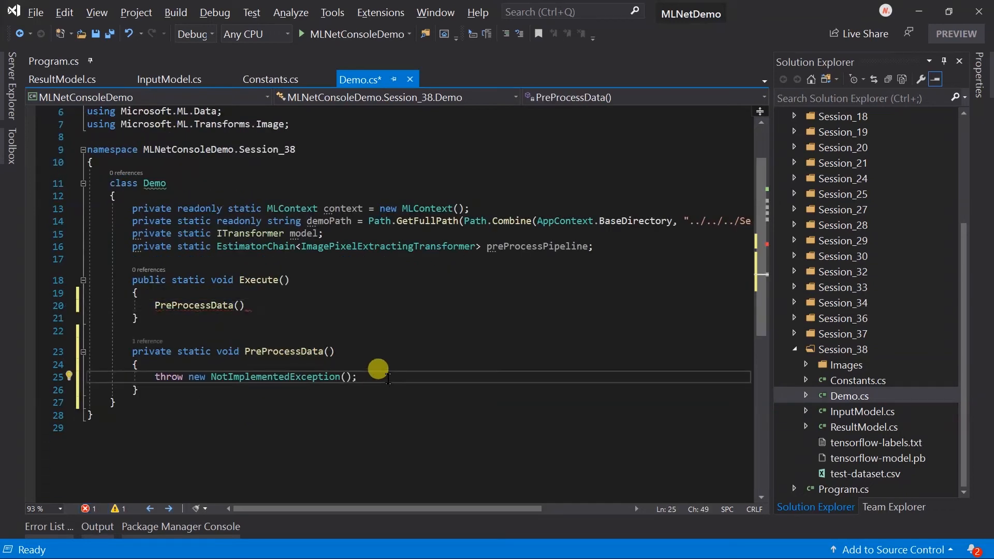
type("var imagesFolder = Path.Combine(demoPath, \"Images\");")
type("preProcessPipeline =")
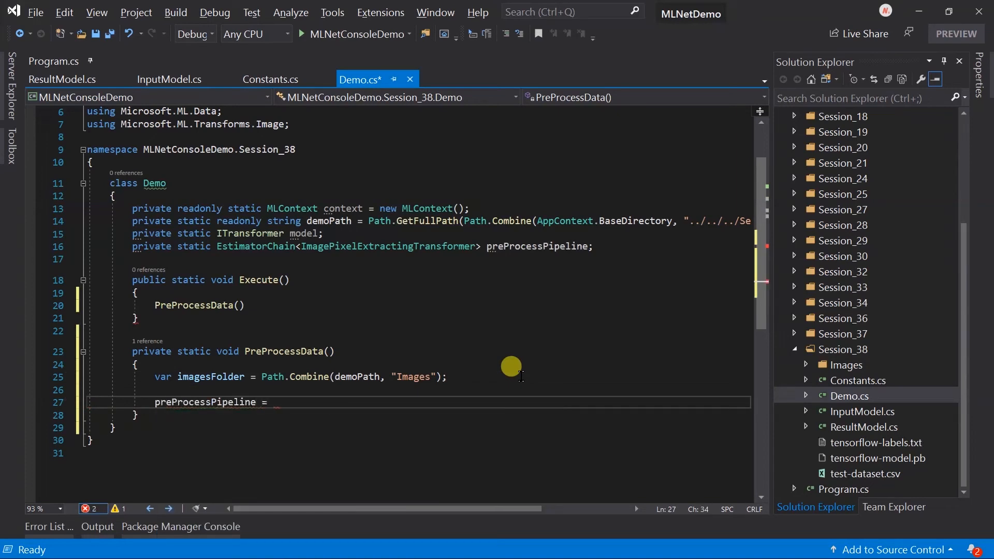
type("context.Transforms.LoadImages(")
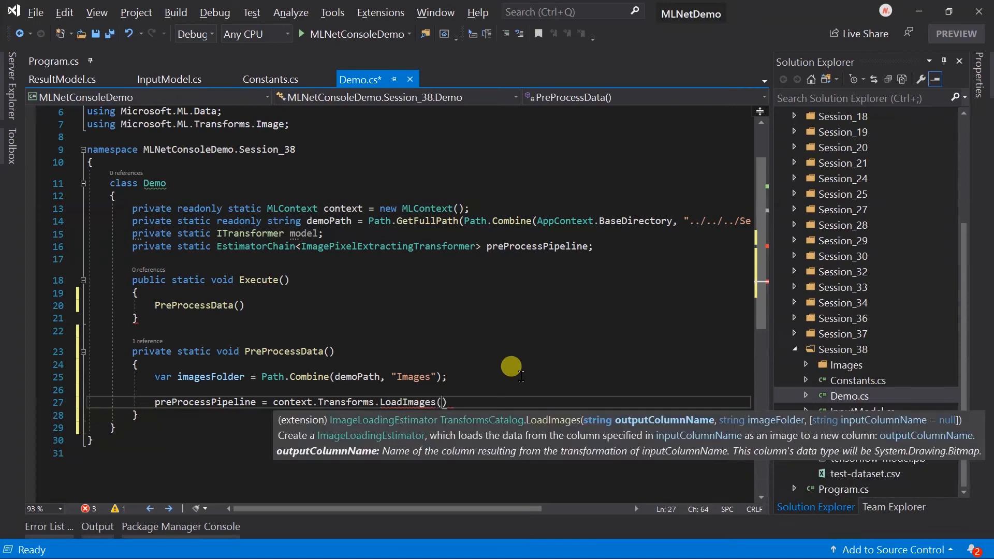
type("outputColumnName:")
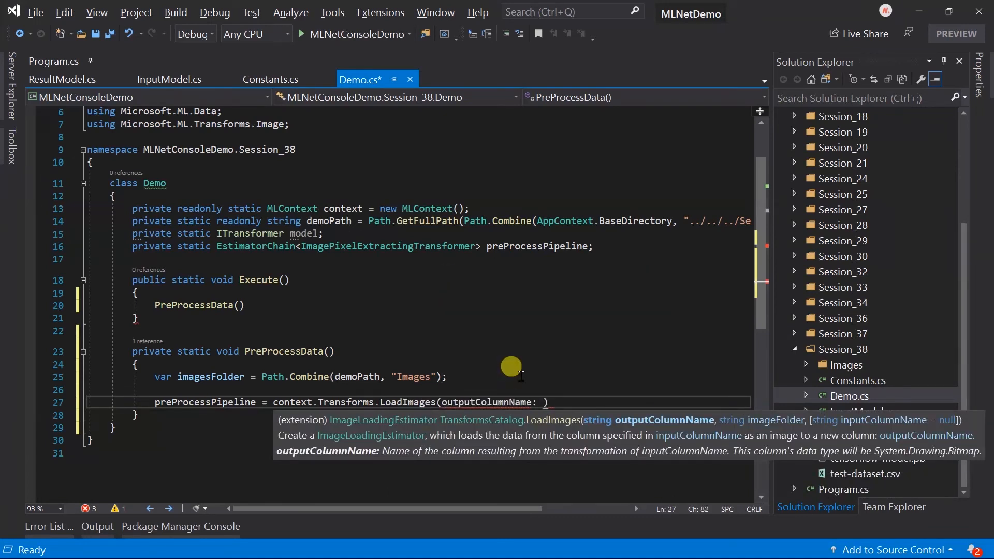
type("\"image\",")
type("imageFolder: imagesFolder)")
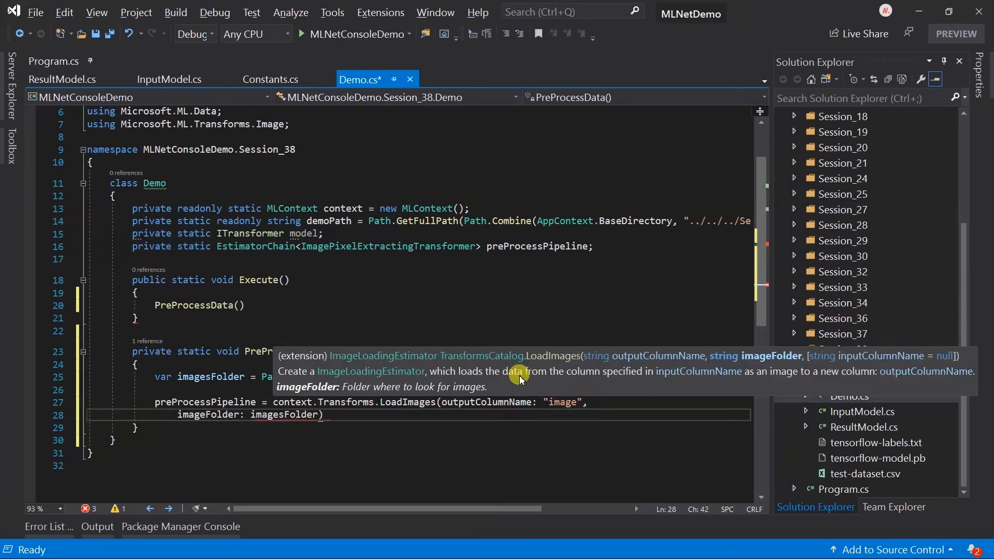
type("inputColumnName: nameof(InputModel")
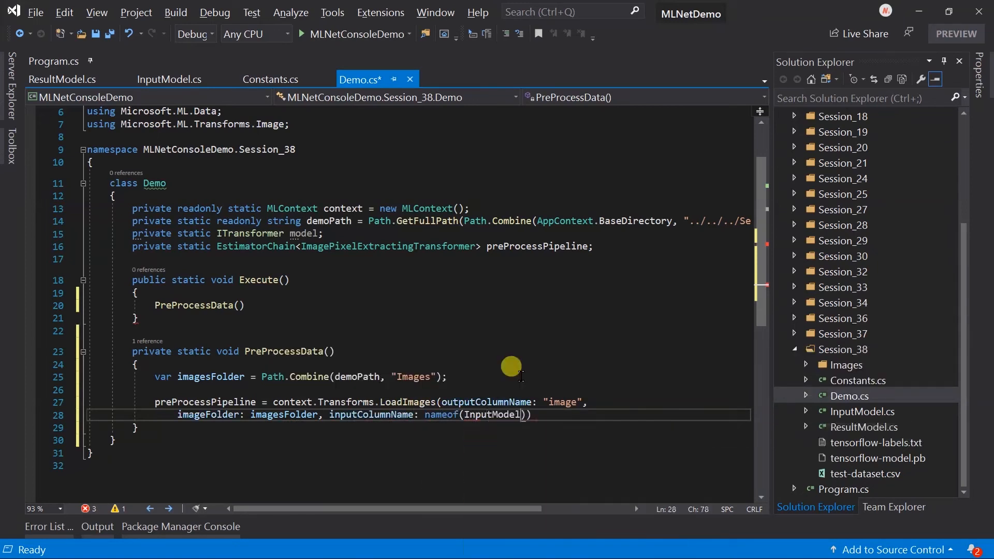
type(".ImageName")
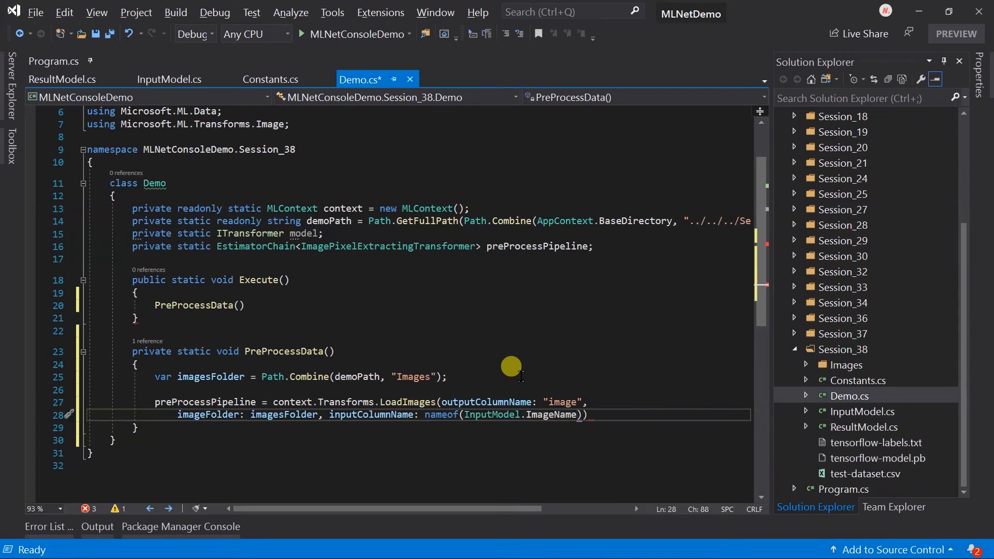
key("enter")
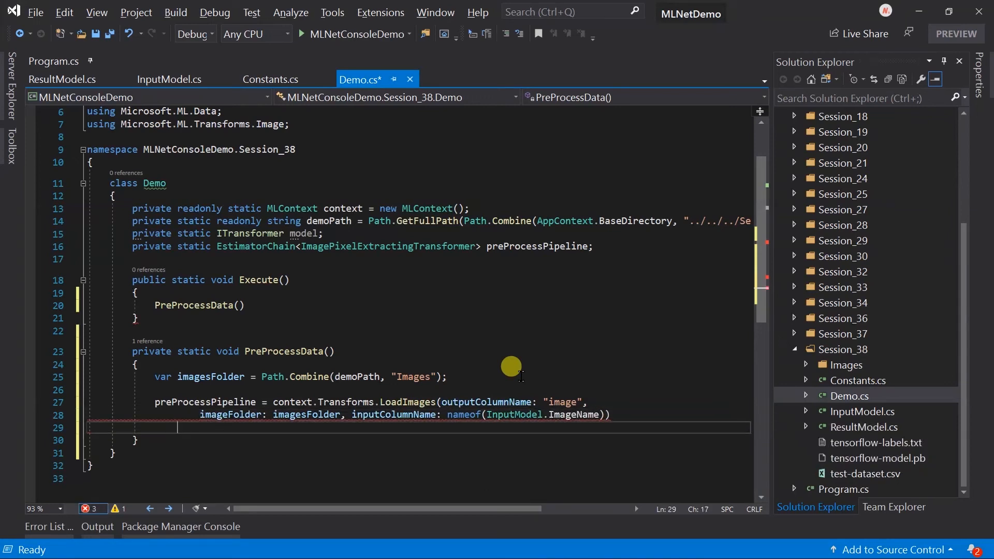
- Append ResizeImages outputting "resizedImage" at Constants.ImageWidth and Constants.ImageHeight
type(".Append()")
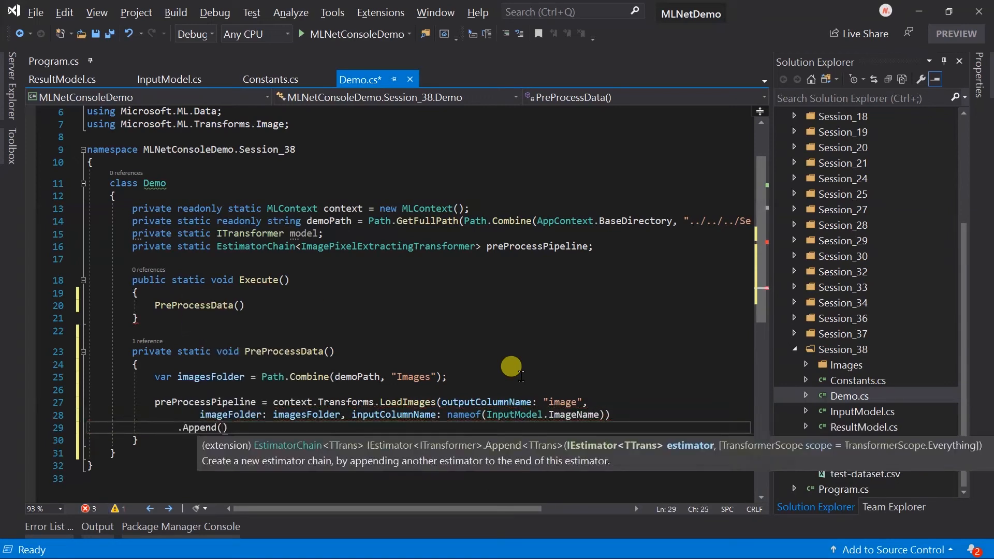
type("context.Transforms.ResizeImages(outputColumnName: \"")
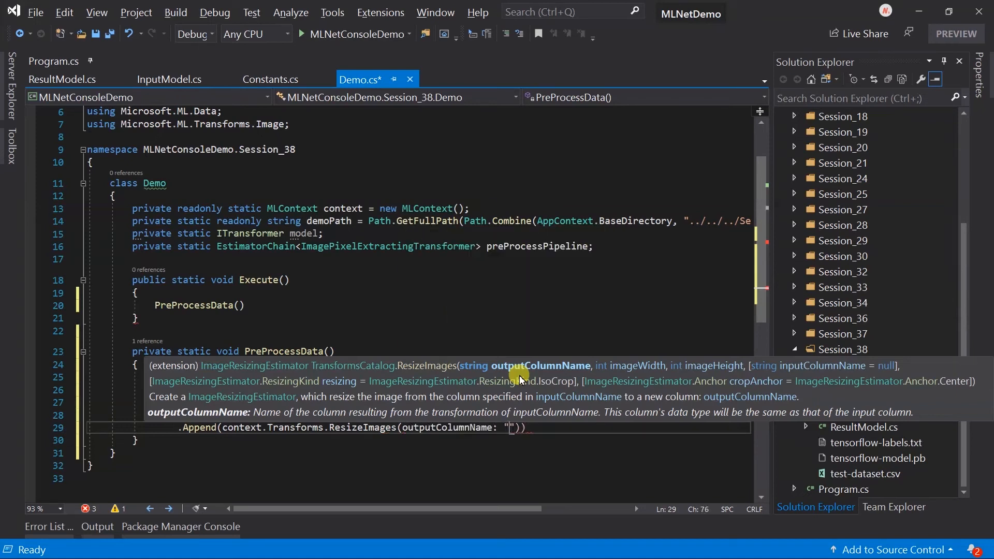
type("resizedImage")
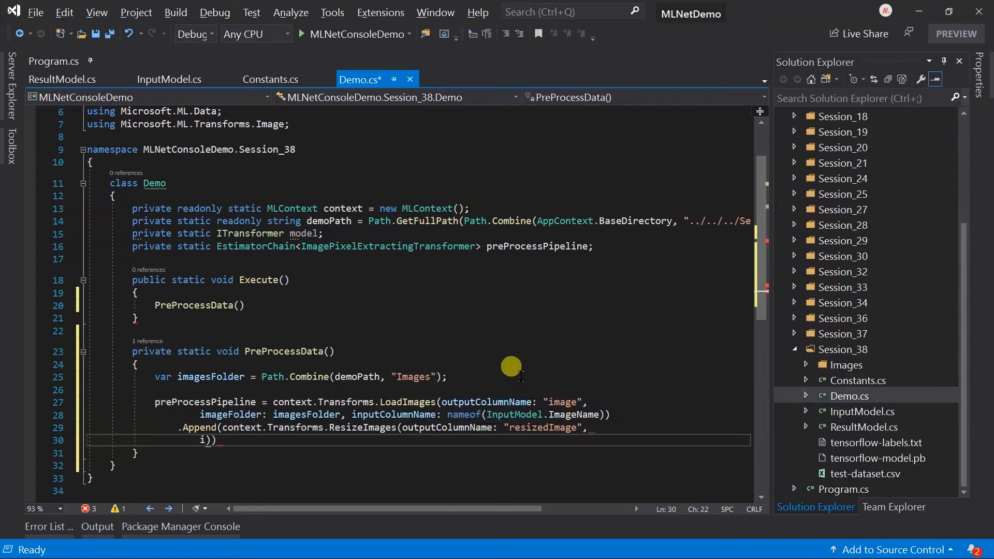
type("imageWidth: Constants.ImageWidth")
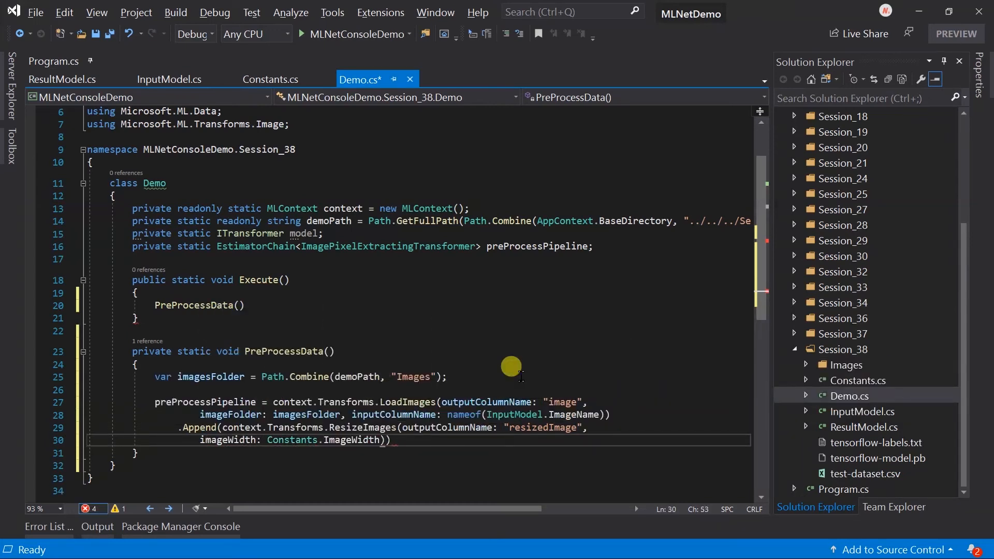
type(", imageHeight: Constants.ImageHeight")
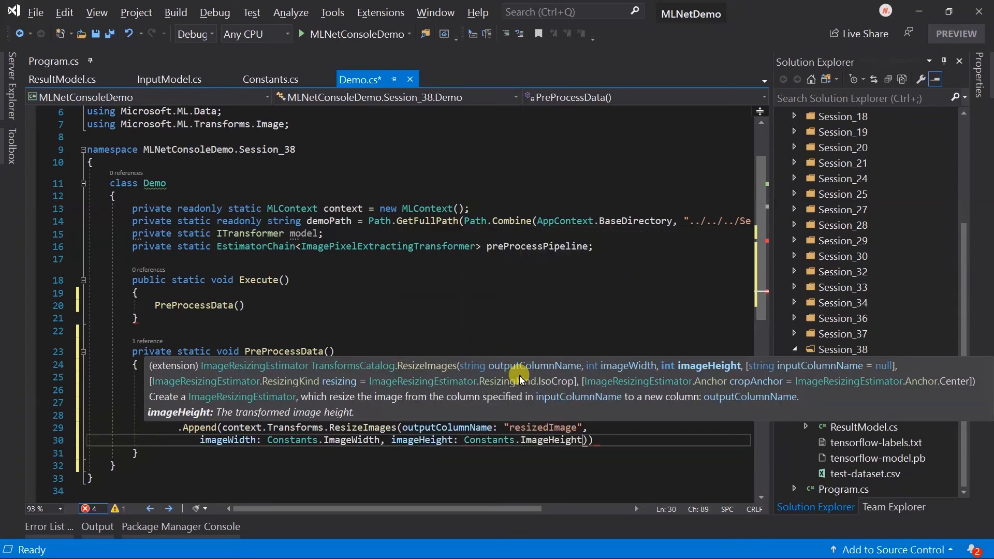
type("inputColumnName: \"image")
type(".Append(context.Transforms.ExtractPixels(outputColumnName: Constants.TFInputColumnName,")
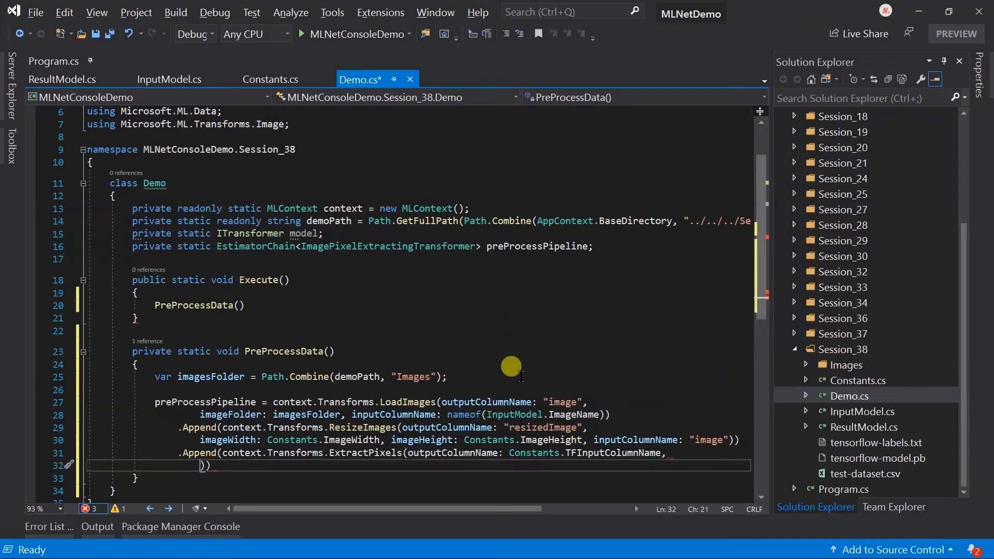
- Give ResizeImages input "image" and add ExtractPixels with interleaved colors and Constants.MeanValue offset
type("interleavePixelColors: true,")
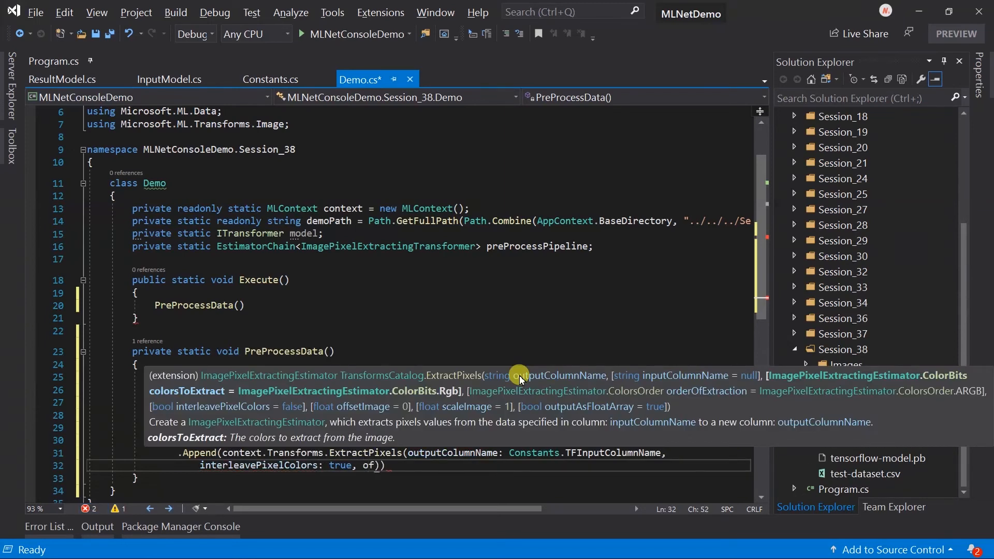
type("offsetImage: Constants.MeanValue, inputColumnName: \"resizedImage")
left_click(418, 305)
type(";")
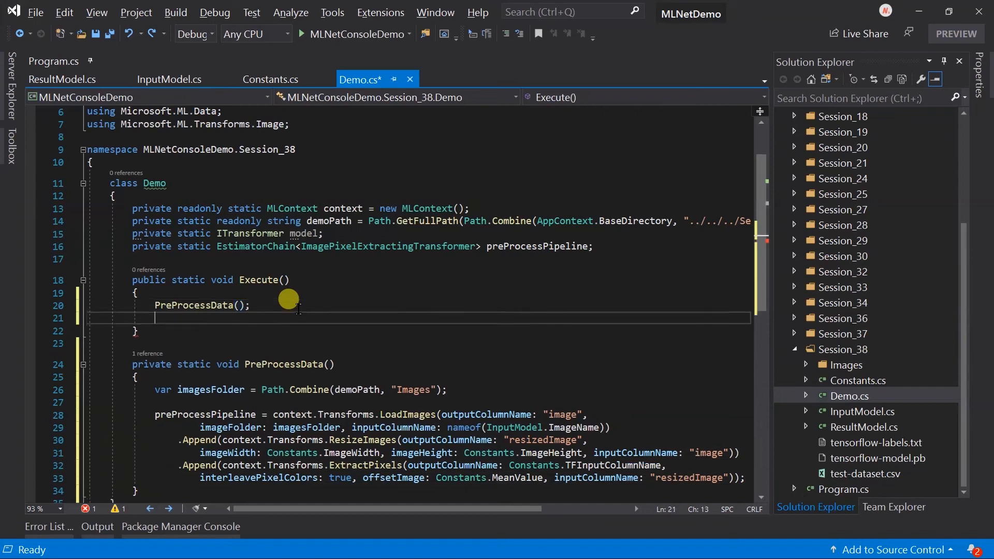
- Generate a LoadModel method whose tfPipeline loads tensorflow-model.pb from demoPath
type("LoadModel();")
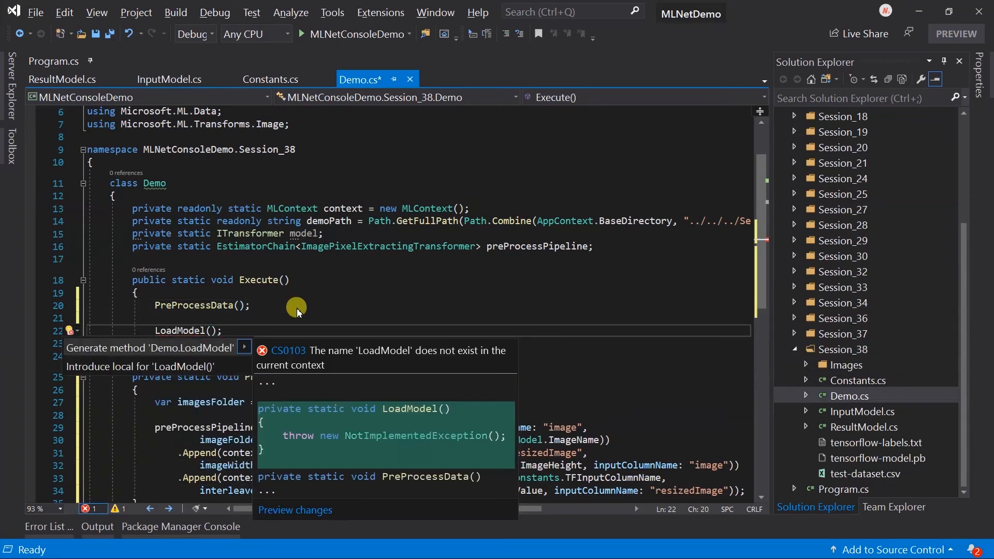
left_click(149, 347)
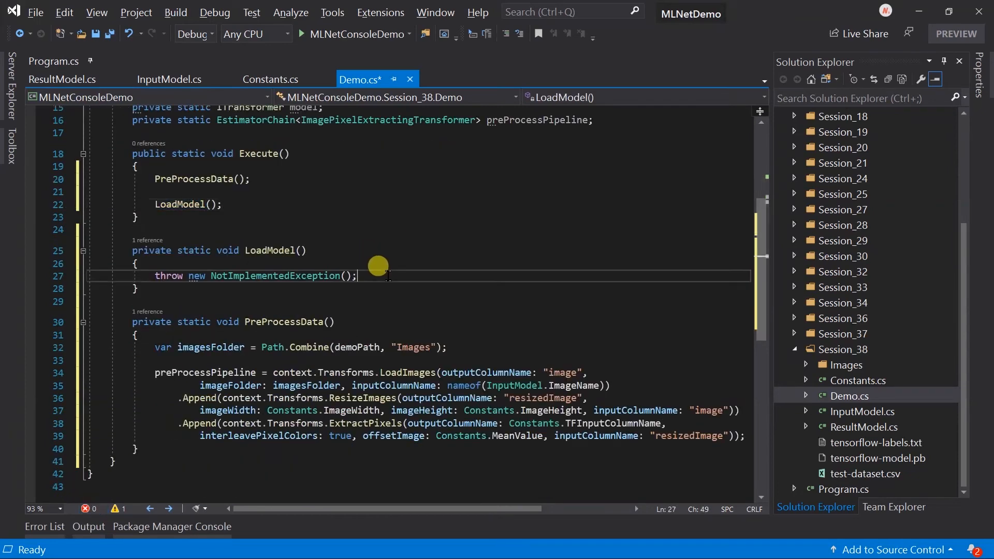
type("var tfPipeline = context.Model.LoadTensorFlowModel(")
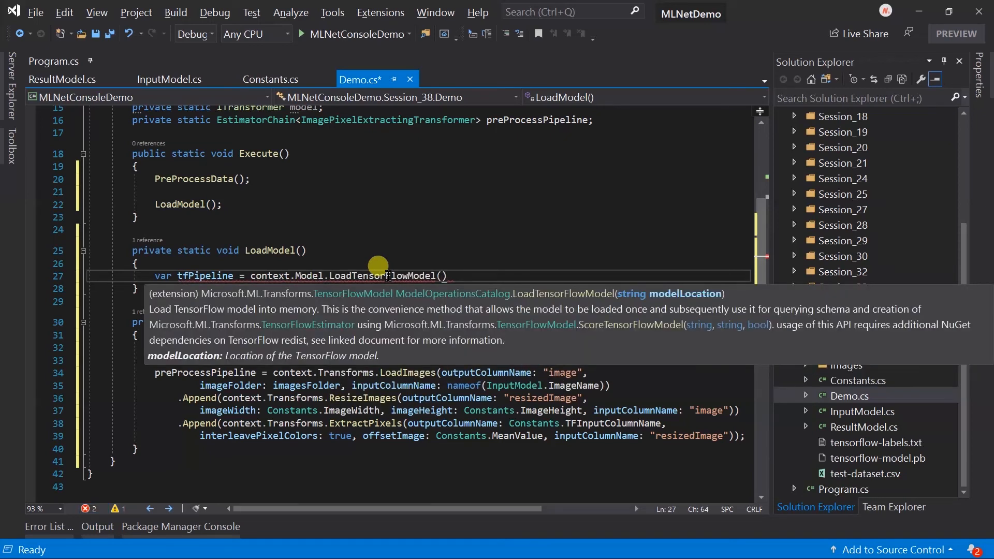
type("Path.Combine(")
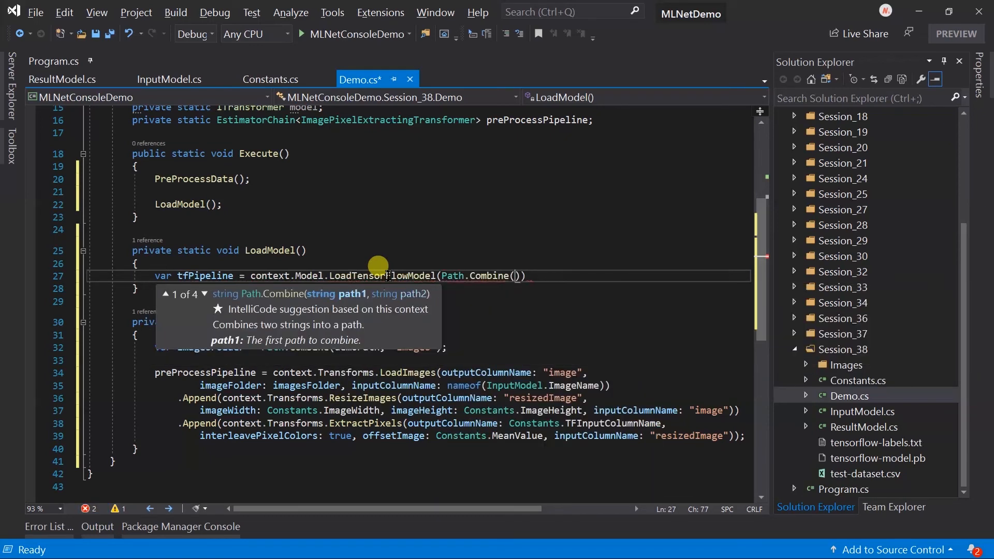
type("demoPath, \"")
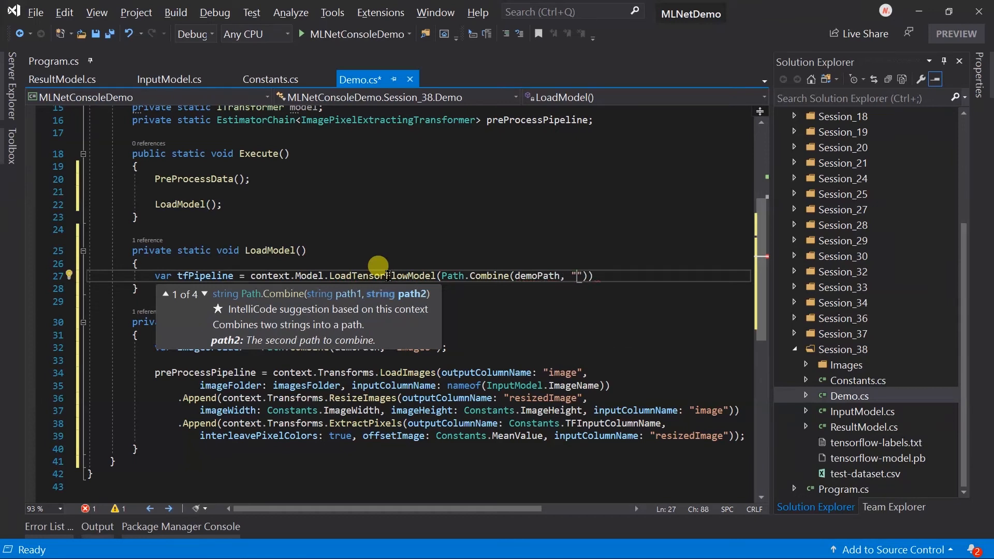
left_click(877, 458)
type("tensorflow-model.pb")
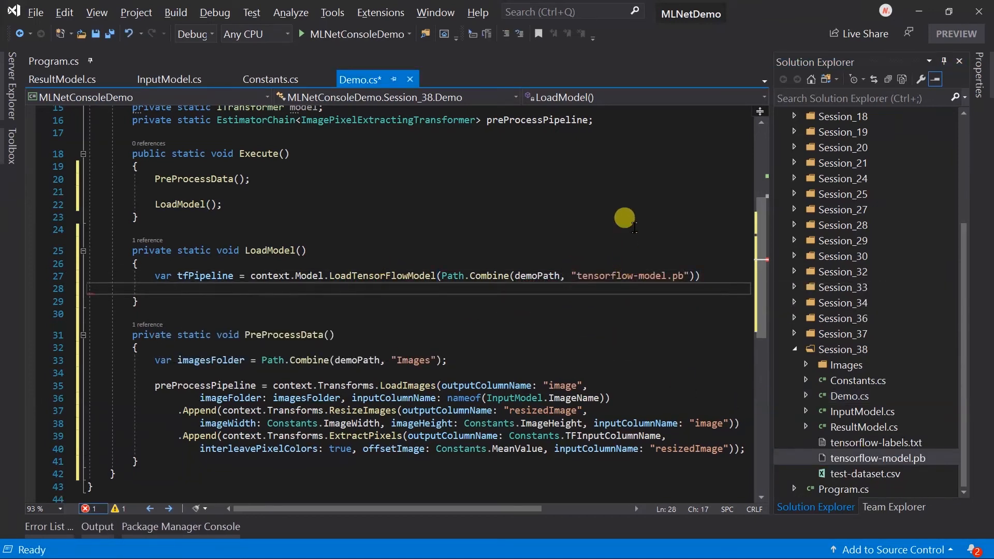
- Score the TensorFlow model using Constants' input and output column names, then begin the estimator
type(".ScoreTensorFlowModel(out")
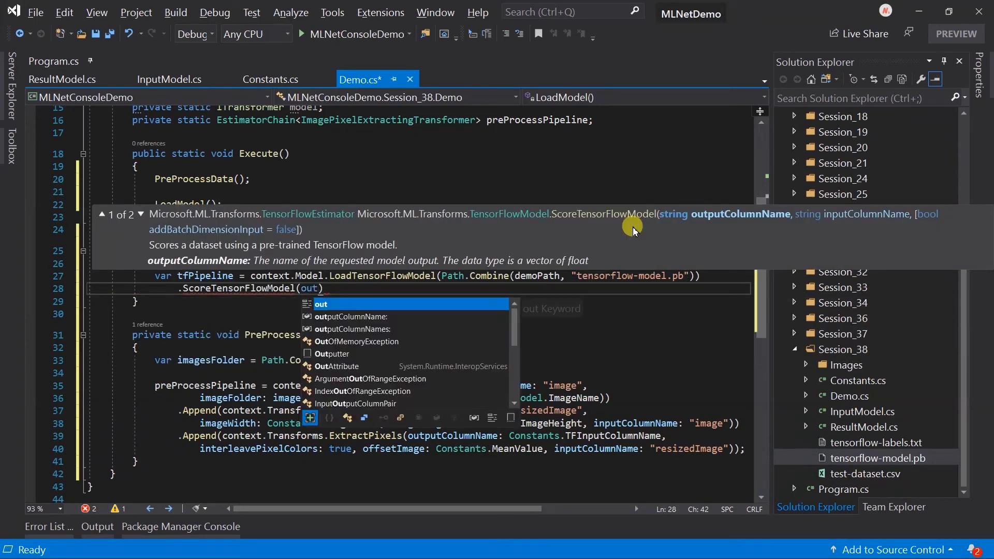
type("outputColumnName: Constants.TFOutputColumnName, inputColumnName: Constants.TFInputColumnName,")
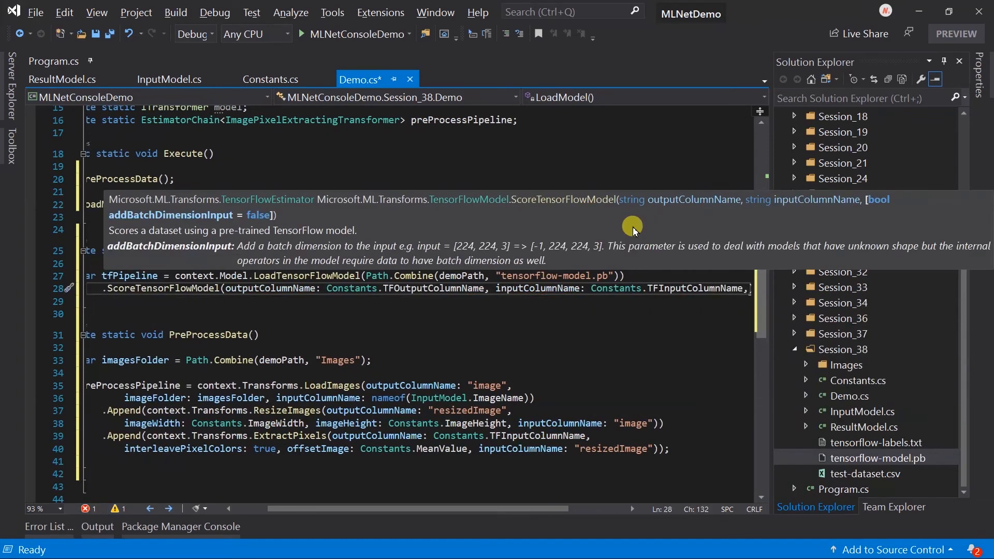
type("true")
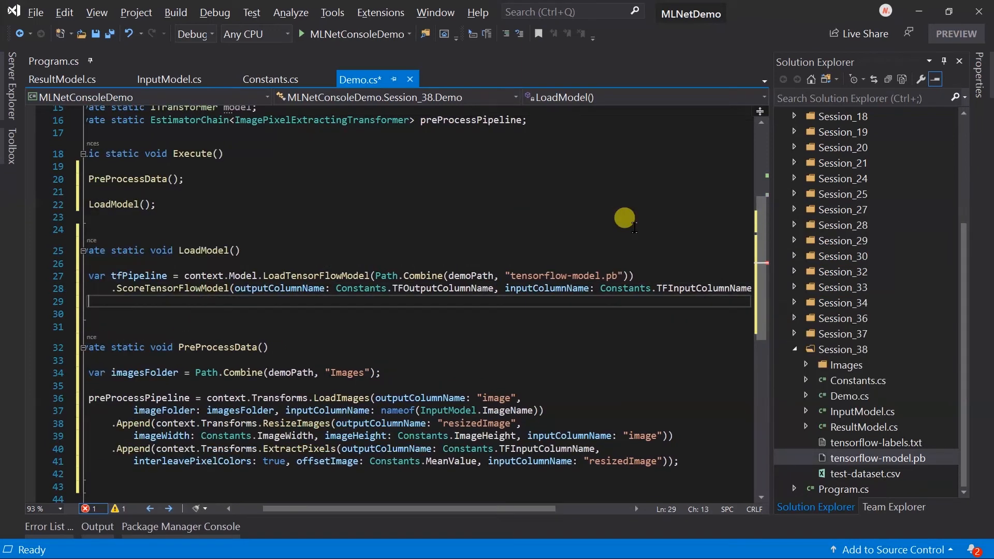
type("var estimator = preProcessPipeline.Append(")
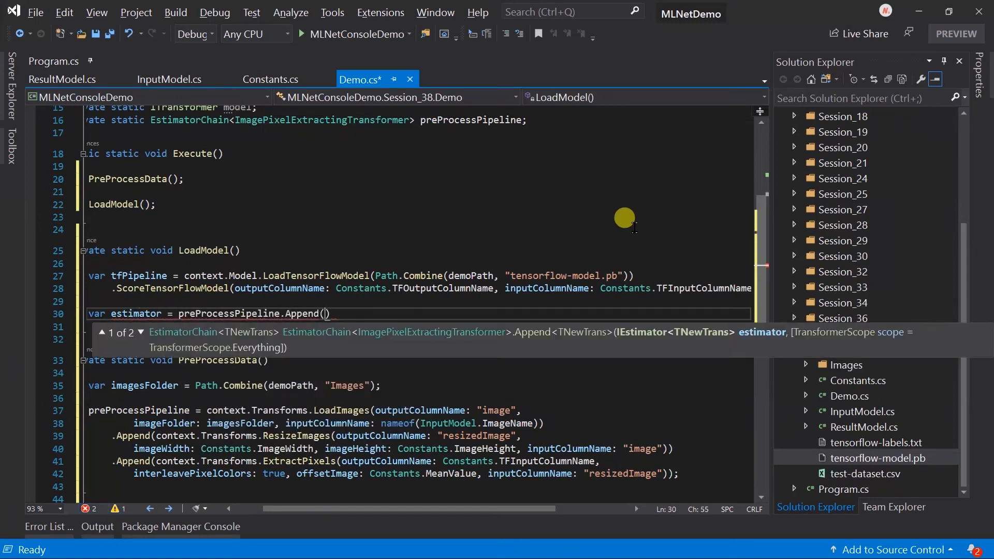
- Append tfPipeline to the estimator, fit it on an empty List<InputModel> dataview, and call PredictLabels
type("tfPipeline);")
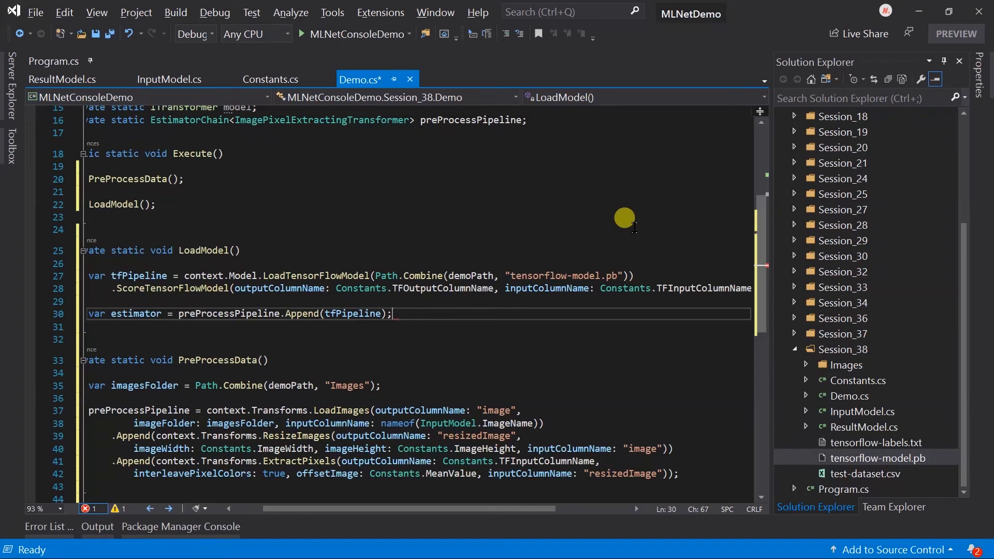
type("var")
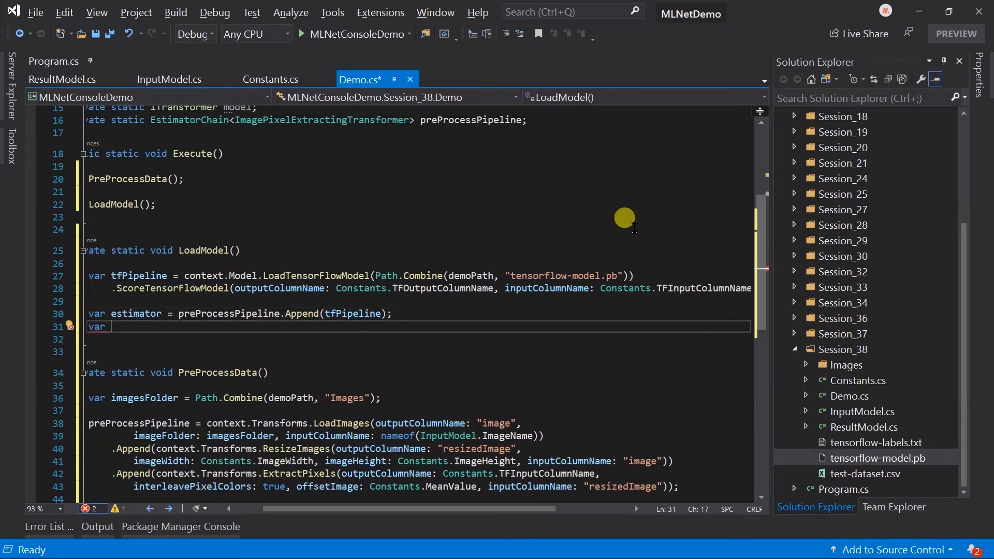
type("emptyDataview")
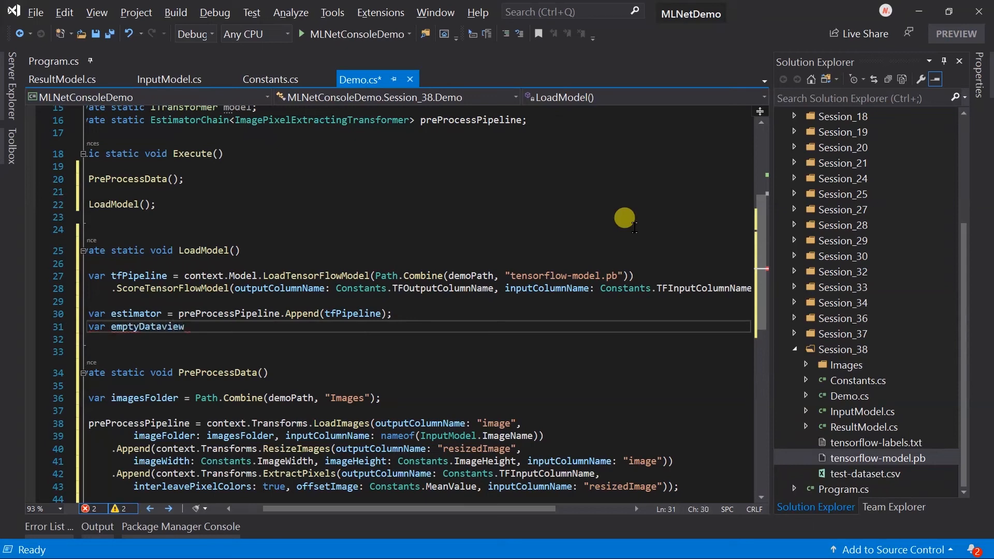
type("= context.Data.Lo")
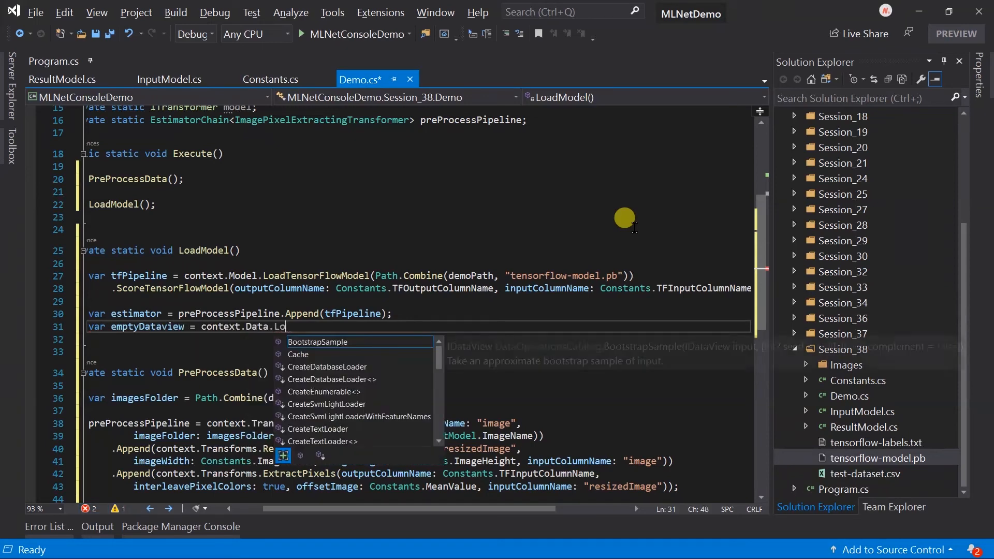
type("LoadFromEnumerable(new")
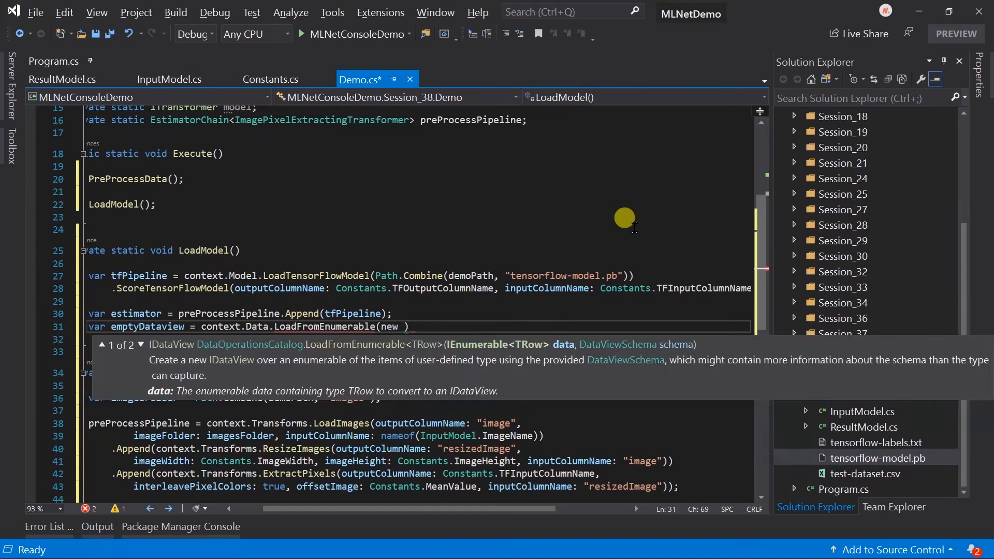
type("List<InputModel>(")
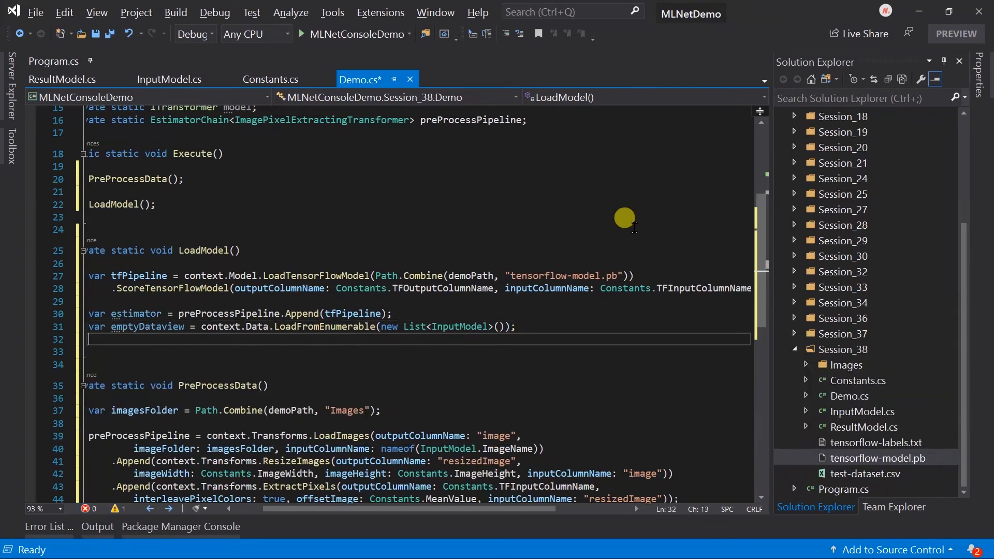
type("model = estimator.Fit(emptyDataview")
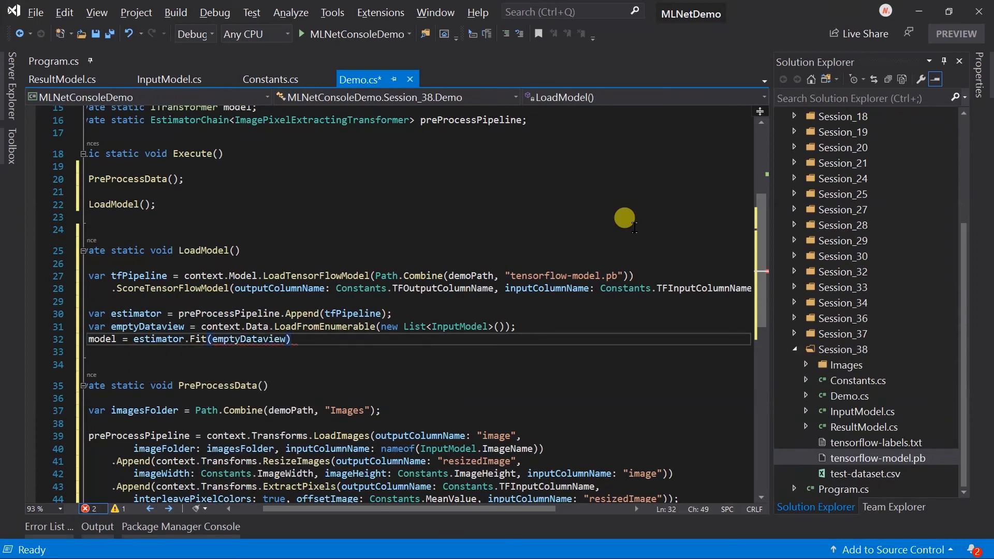
left_click(302, 217)
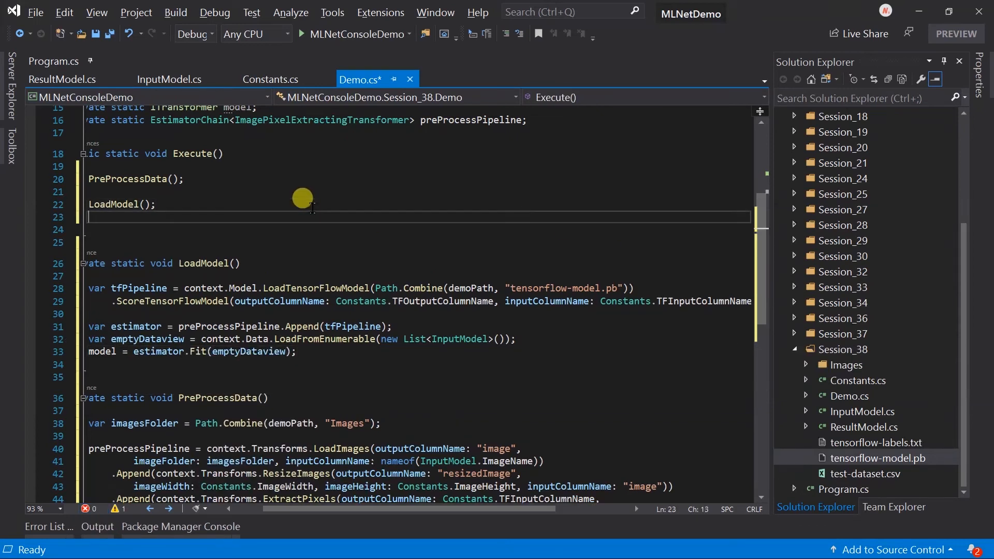
type("PredictLabels();")
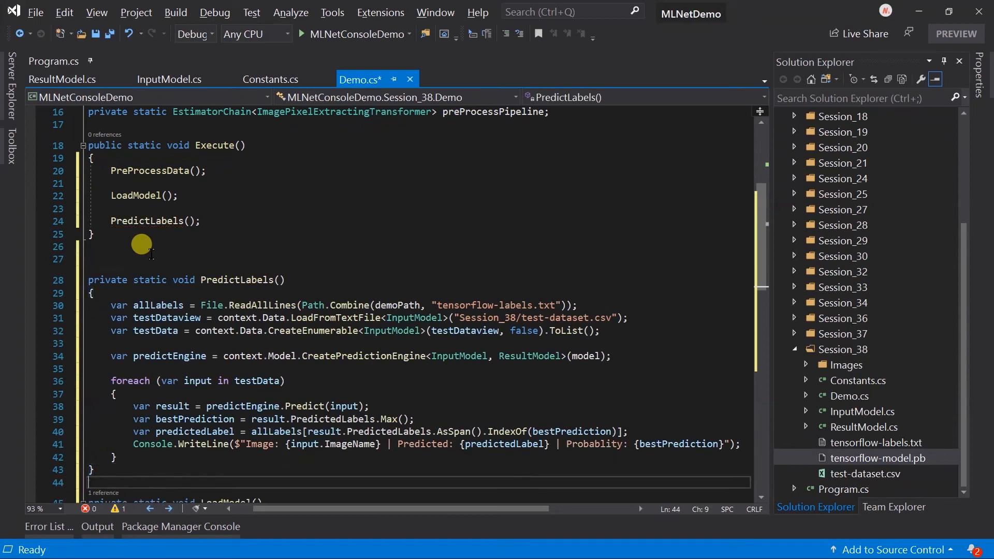
mouse_move(567, 317)
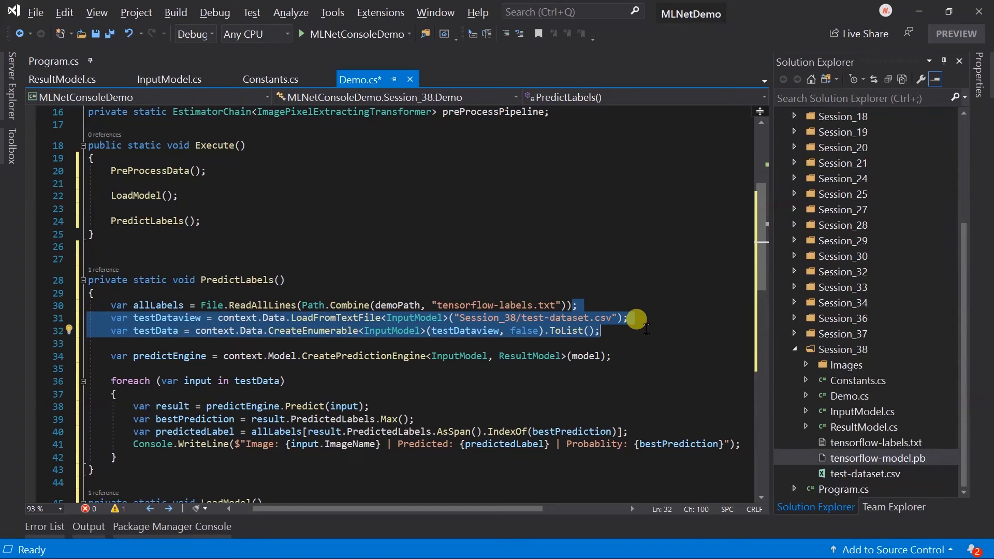
mouse_move(609, 334)
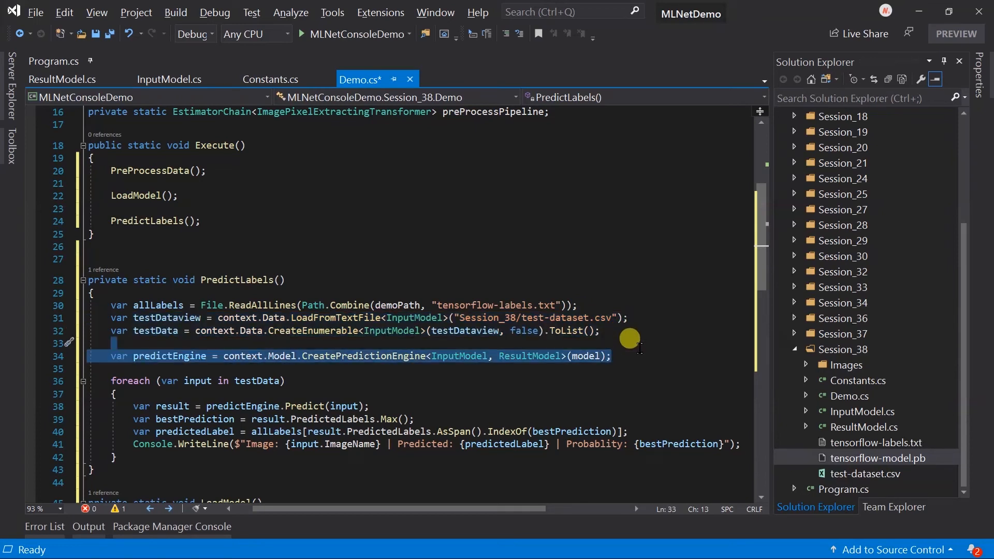
mouse_move(612, 368)
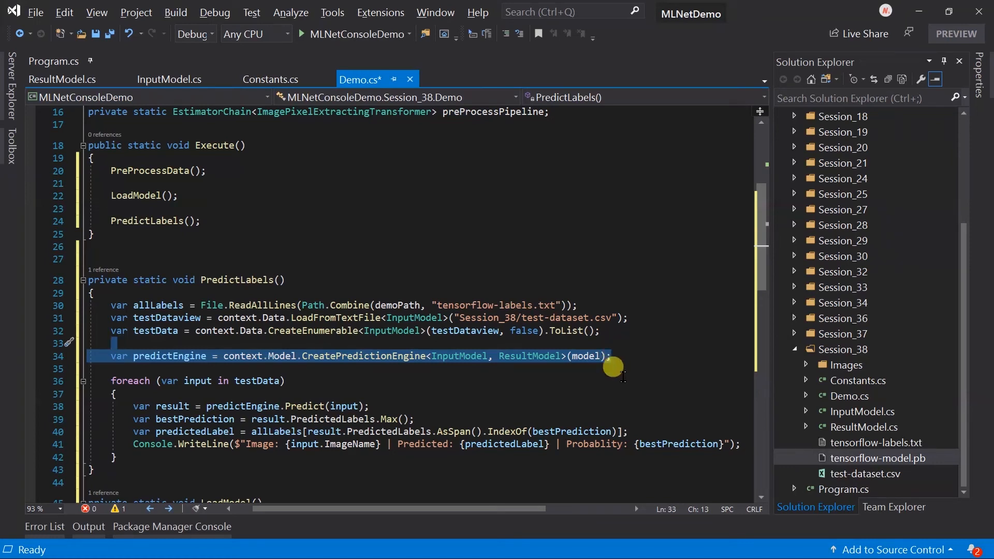
mouse_move(483, 432)
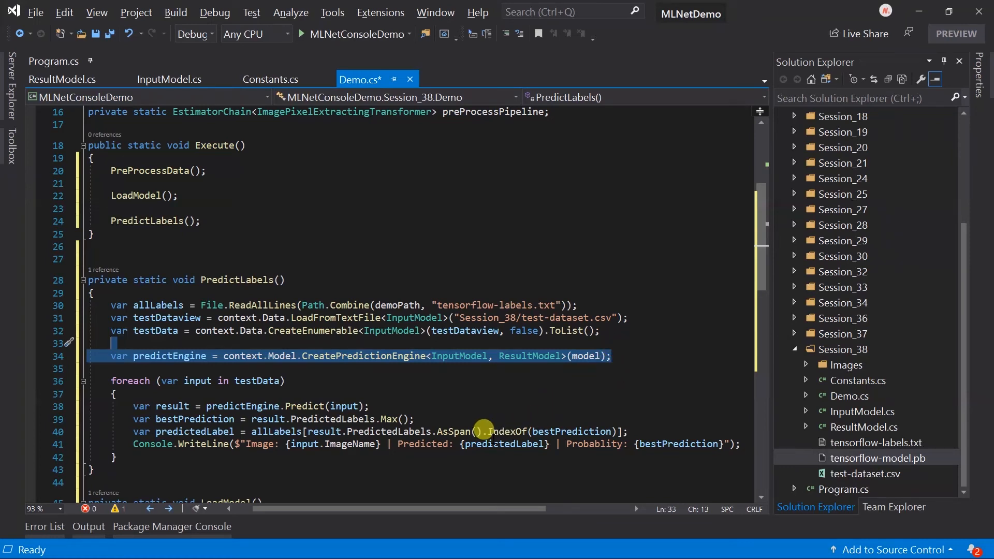
- Walk through PredictLabels' per-image Predict call, top-score Max and best-label IndexOf lookup
left_click(133, 406)
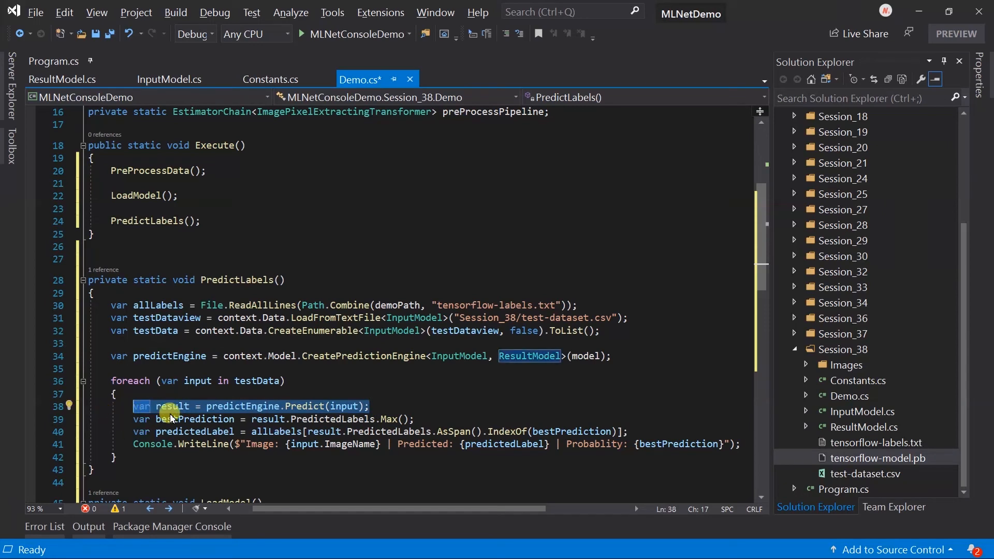
double_click(171, 406)
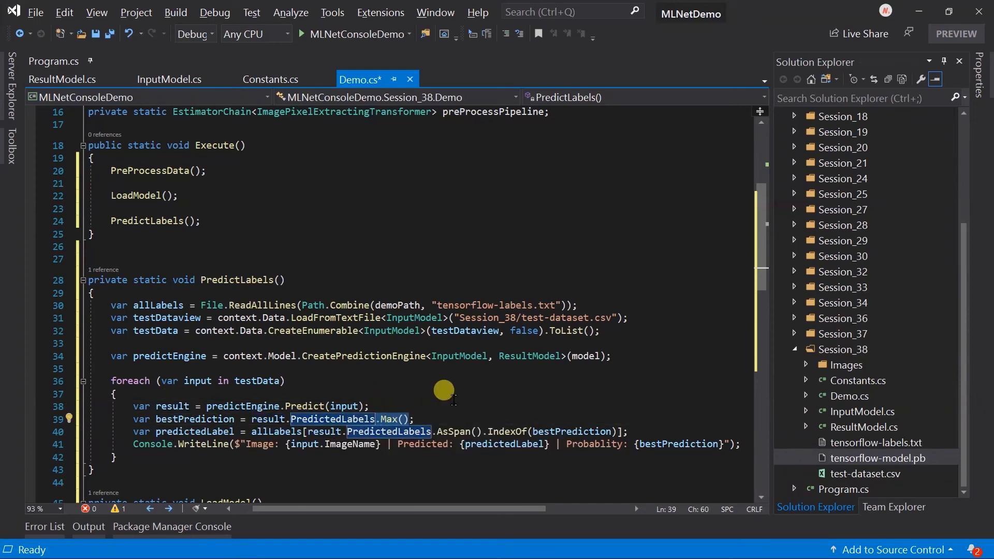
left_click(511, 432)
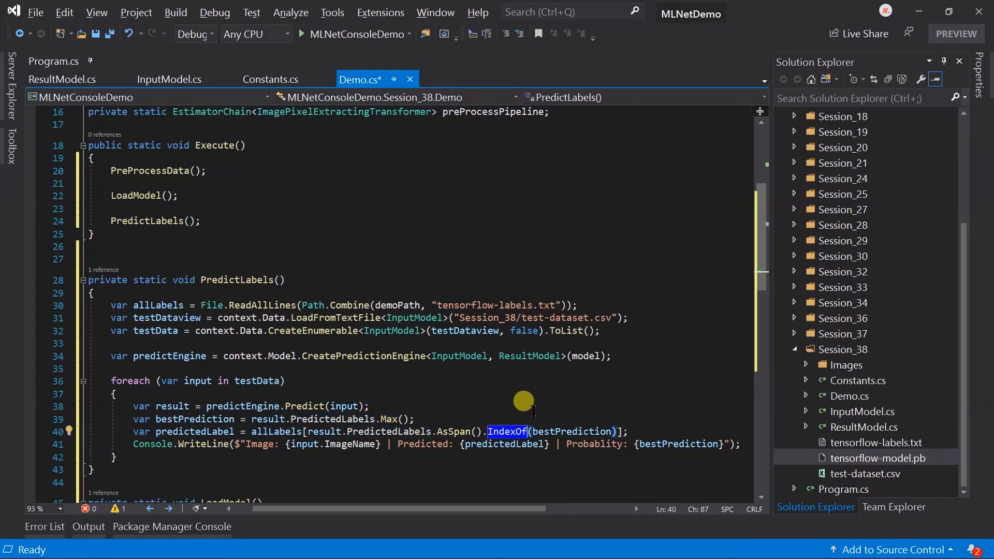
mouse_move(718, 431)
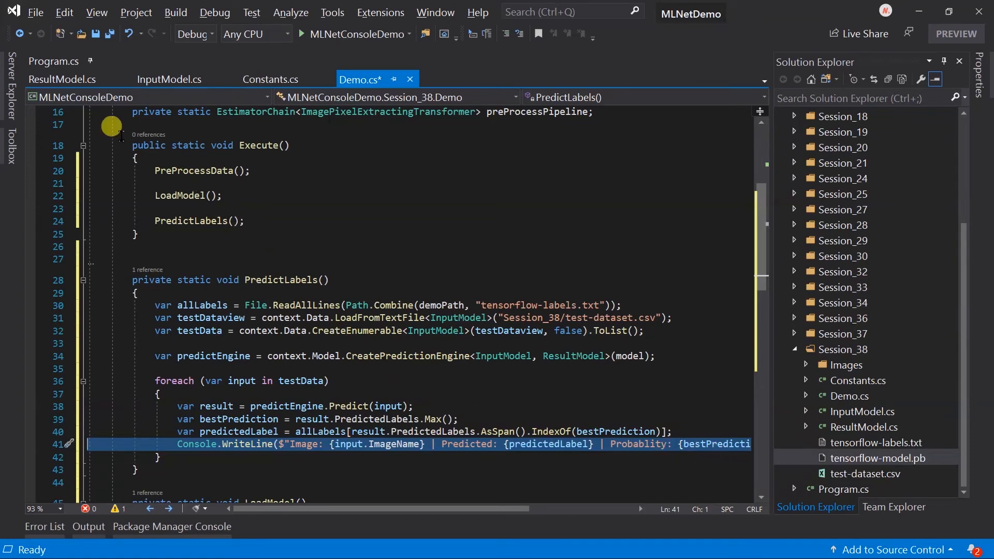
- Save all files from Program.cs and start building and running the Session_38 demo
left_click(53, 62)
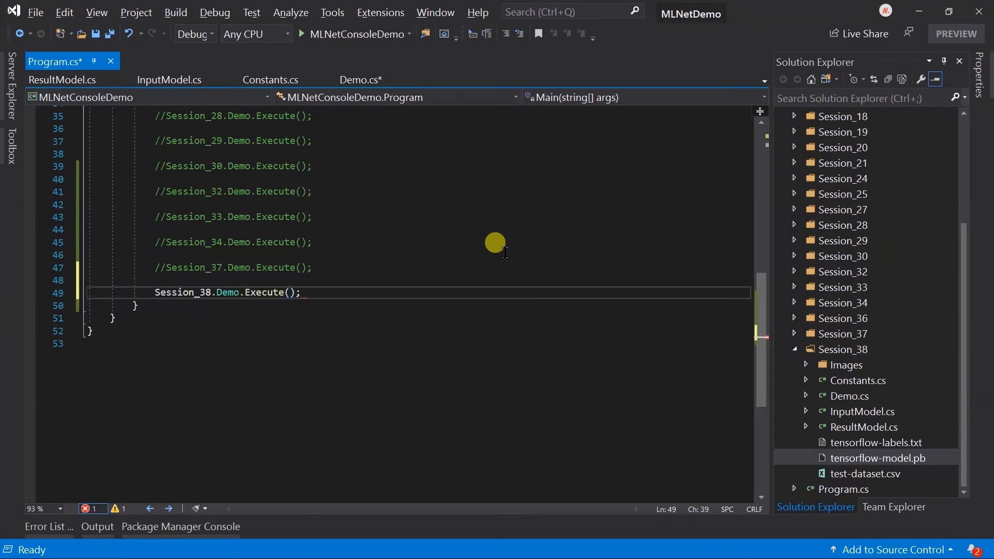
left_click(109, 34)
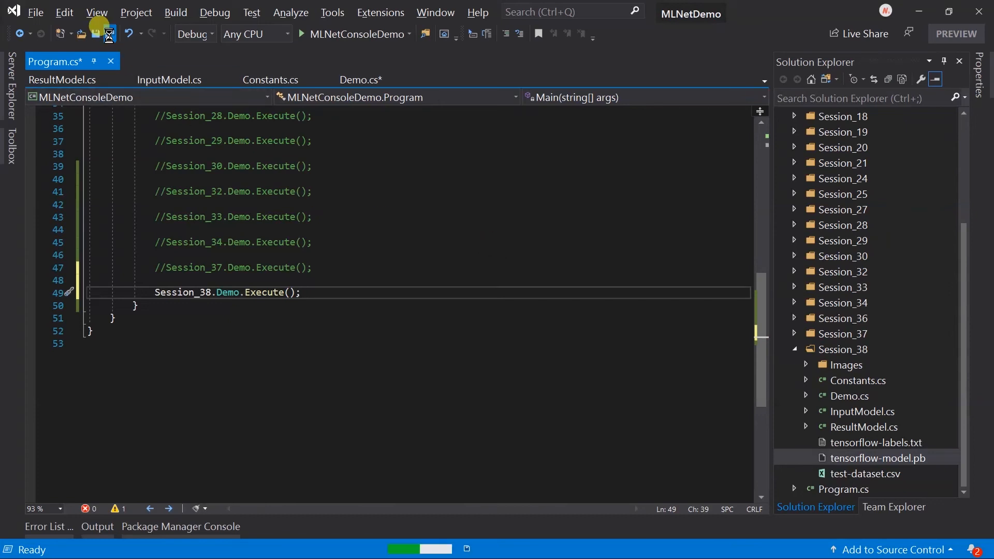
left_click(302, 34)
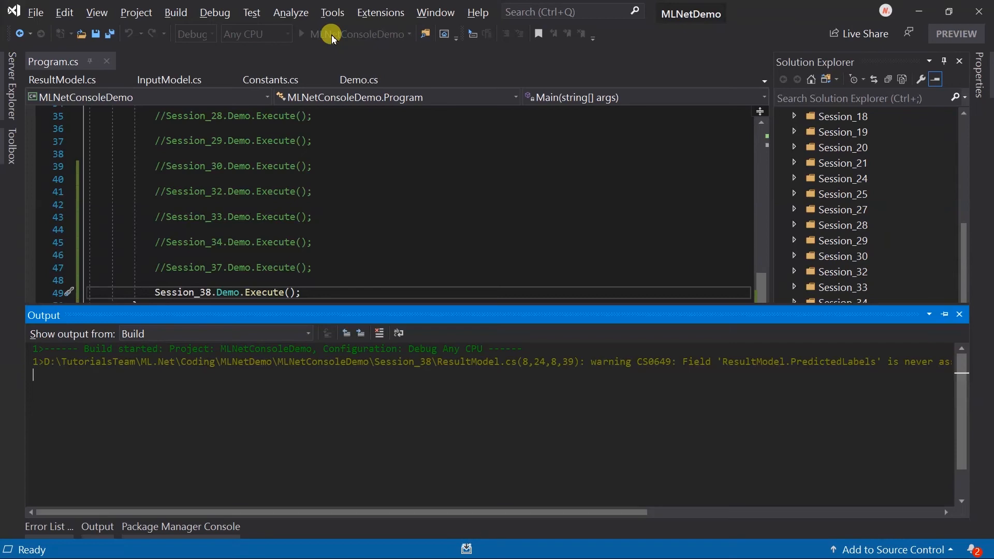
- Let the run finish, yielding pizza, hotdog and cheeseburger predictions with probabilities
left_click(302, 34)
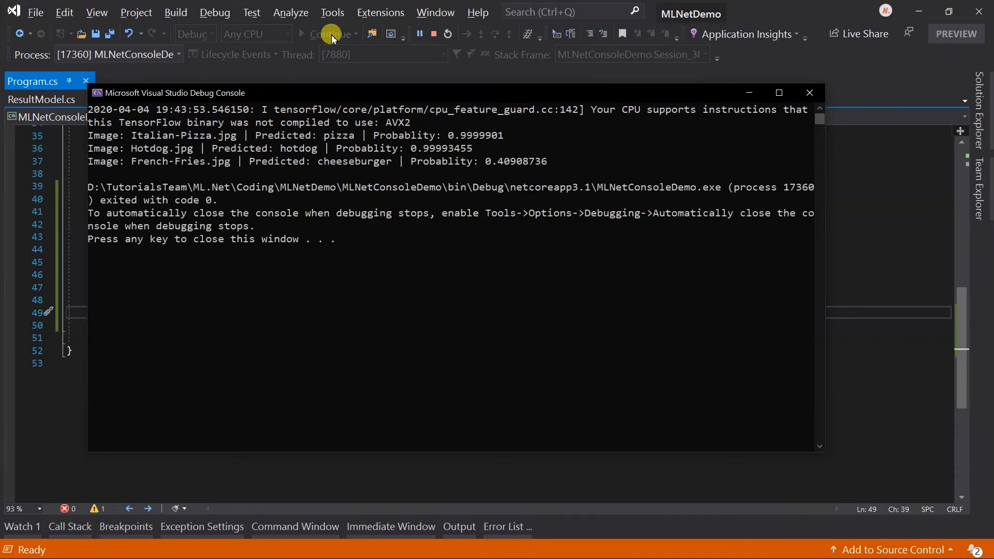
left_click(433, 34)
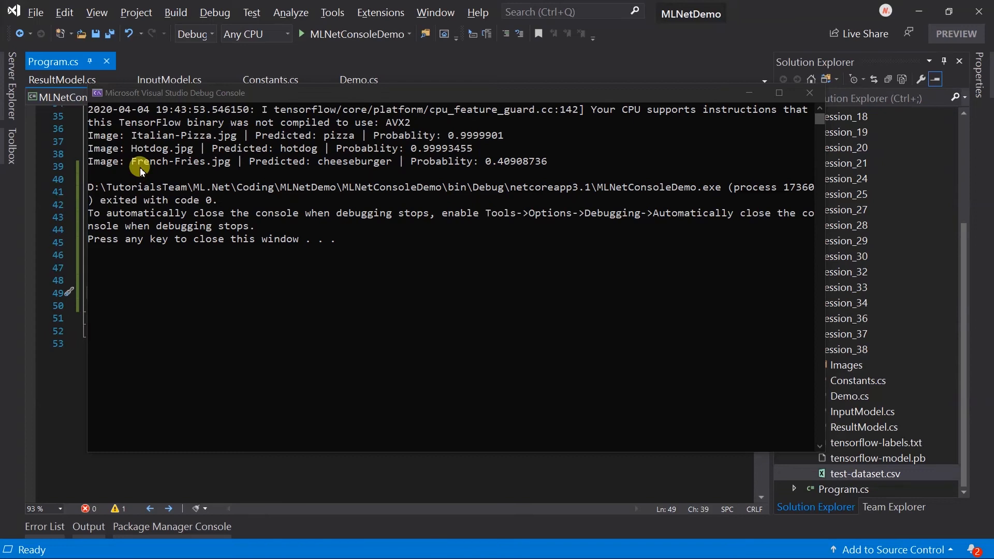
mouse_move(135, 135)
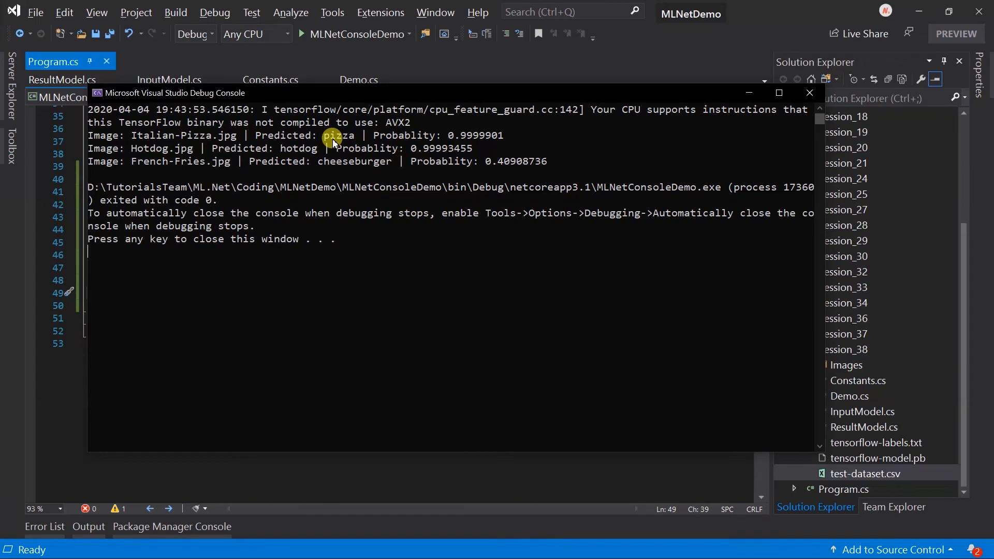
mouse_move(157, 150)
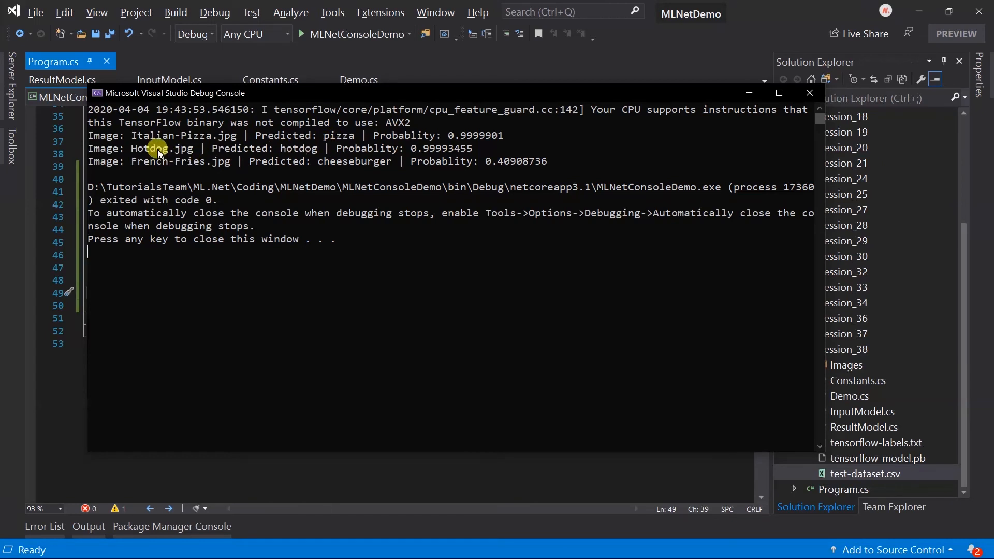
mouse_move(247, 176)
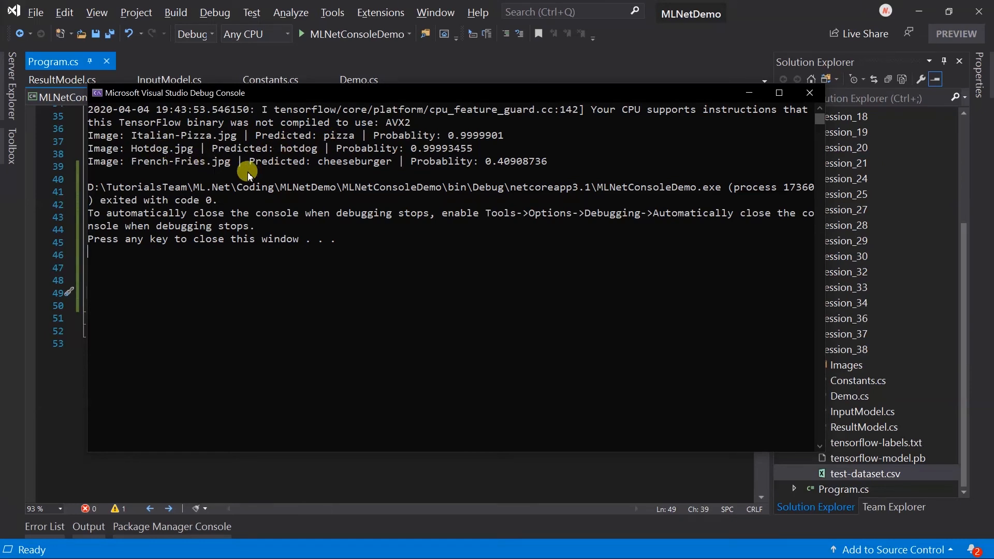
mouse_move(331, 171)
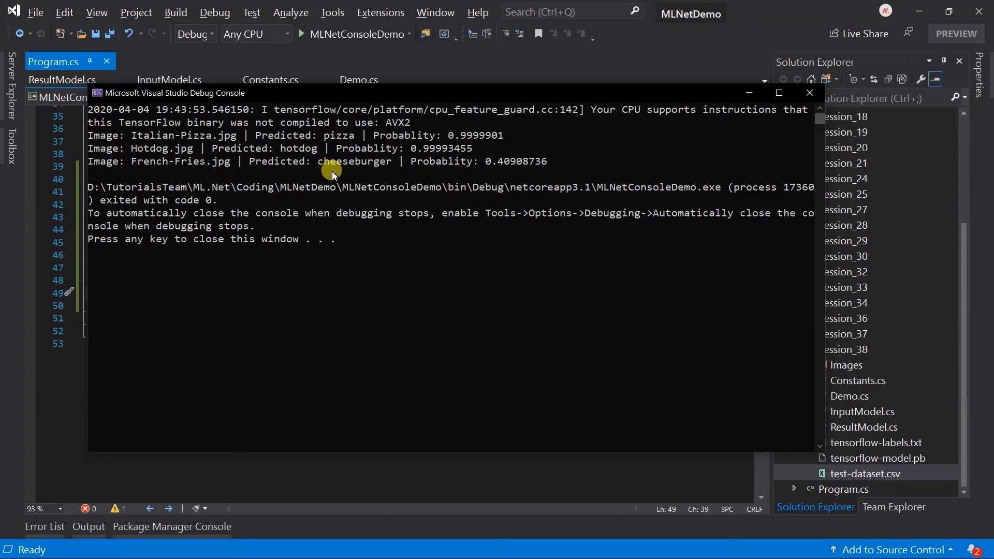